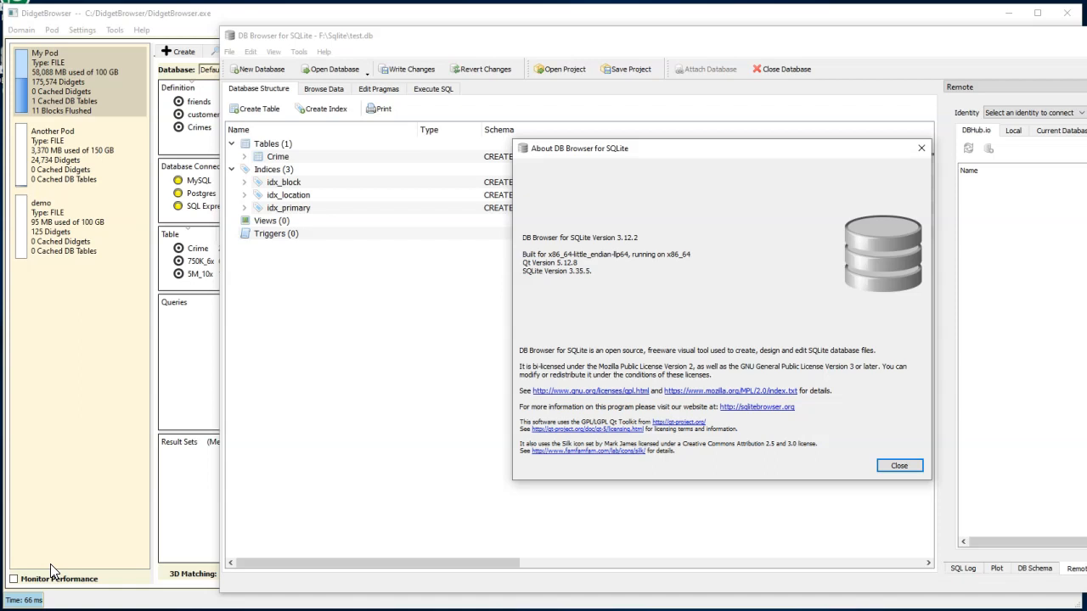
{"action": "mouse_move", "coordinate": [33, 521]}
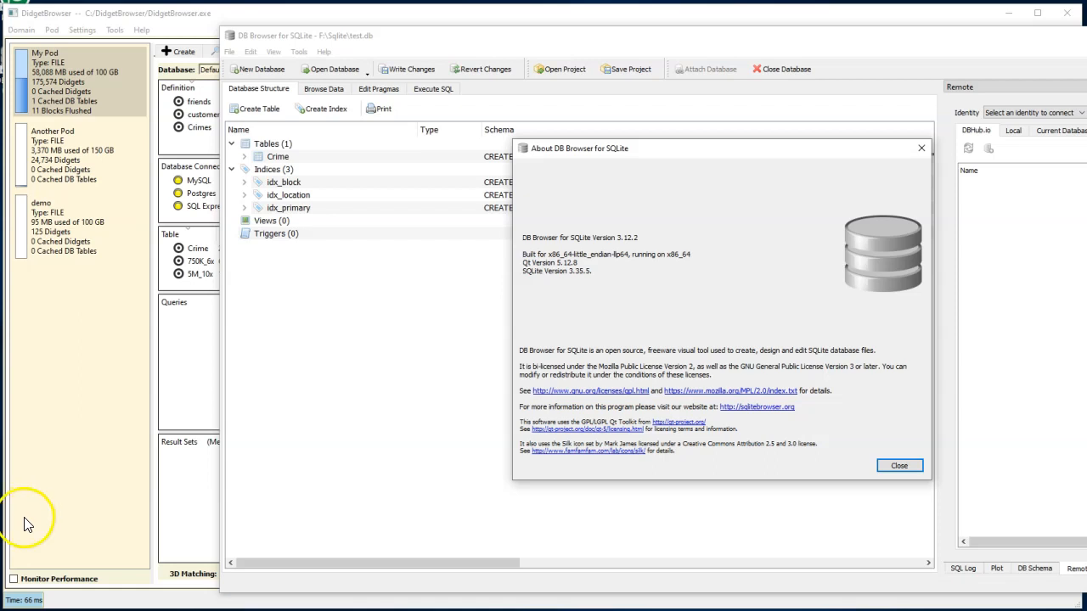
{"action": "mouse_move", "coordinate": [21, 518]}
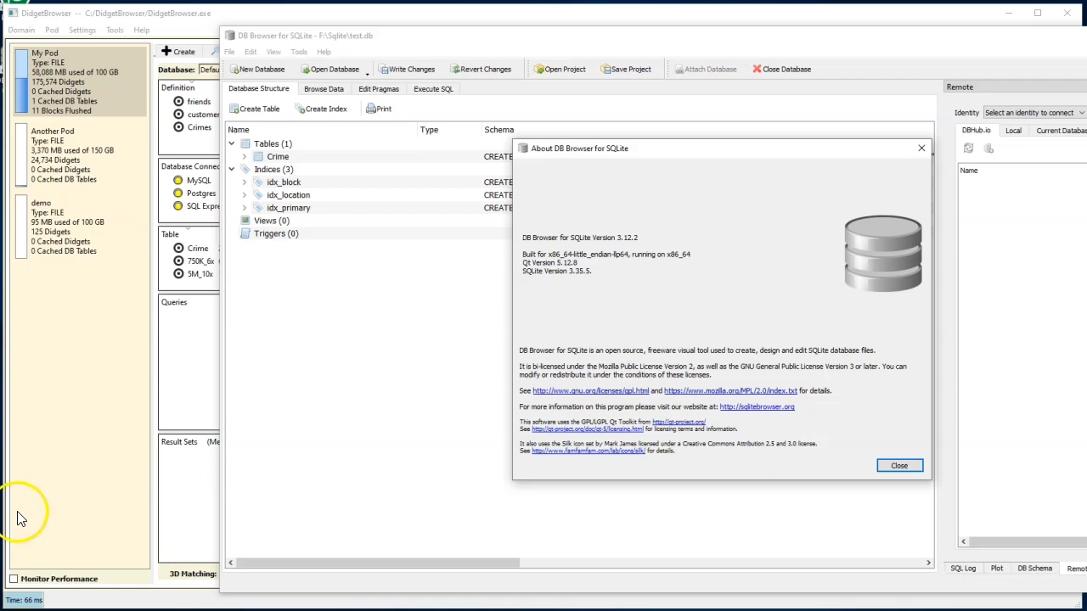
{"action": "mouse_move", "coordinate": [147, 123]}
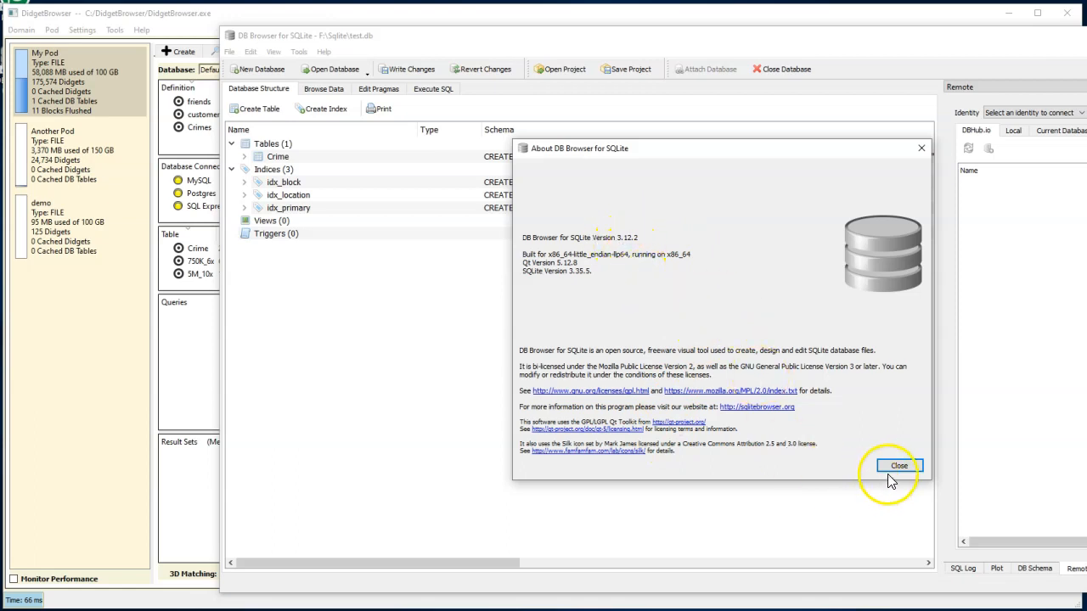
Step: Close the About DB Browser for SQLite (version 3.12.2) dialog
{"action": "left_click", "coordinate": [898, 466]}
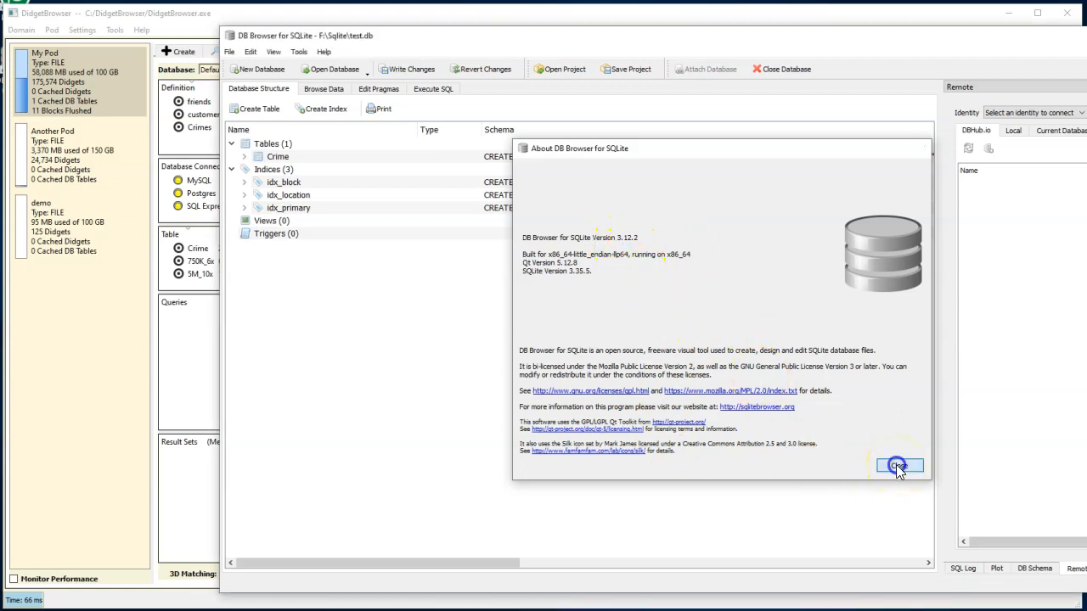
{"action": "left_click", "coordinate": [898, 465]}
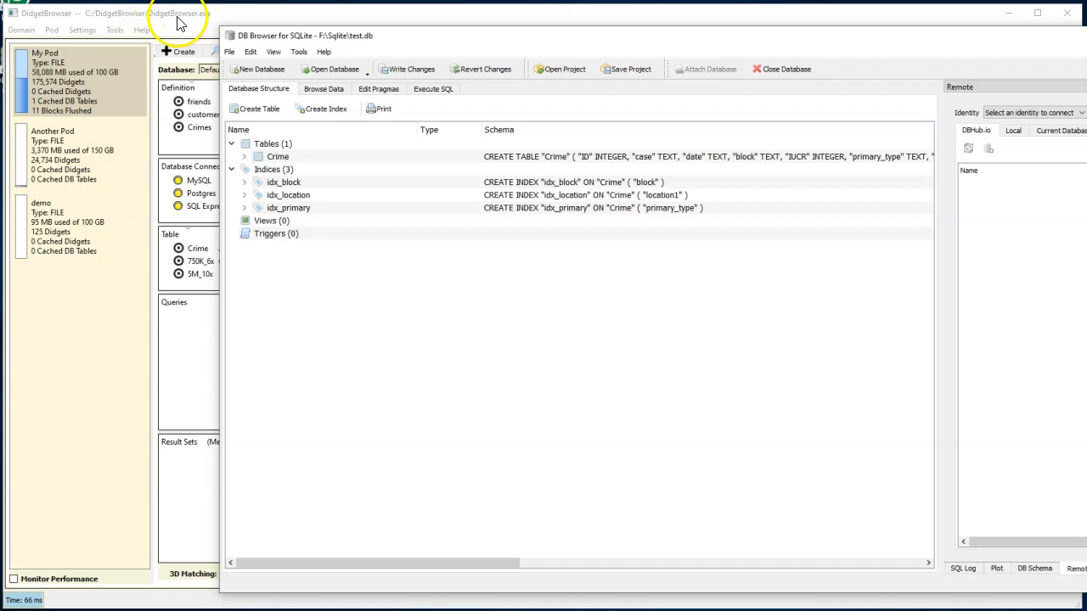
{"action": "mouse_move", "coordinate": [174, 25]}
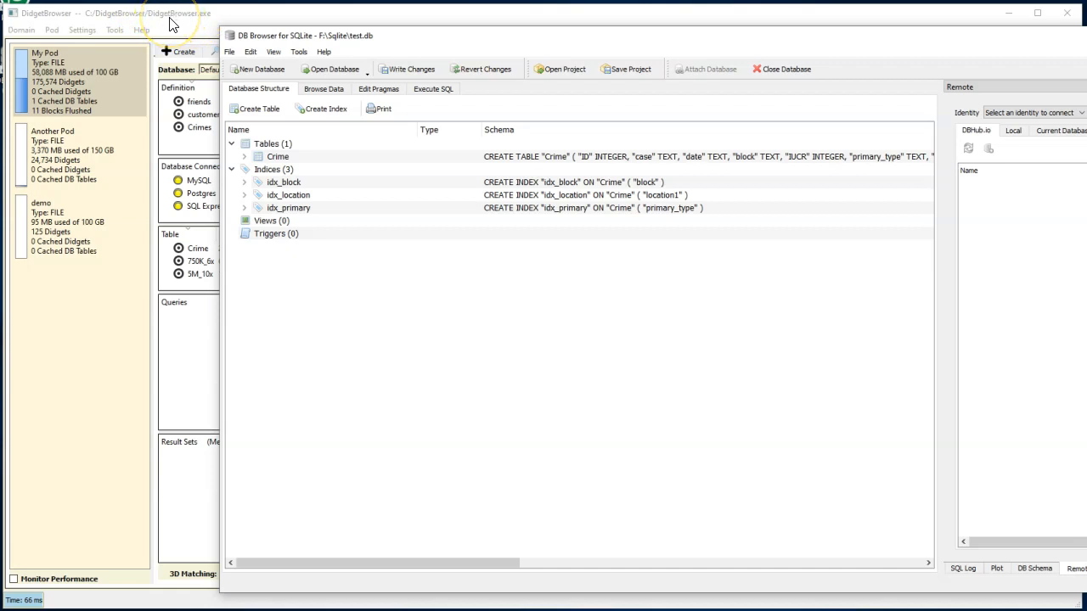
{"action": "mouse_move", "coordinate": [172, 21]}
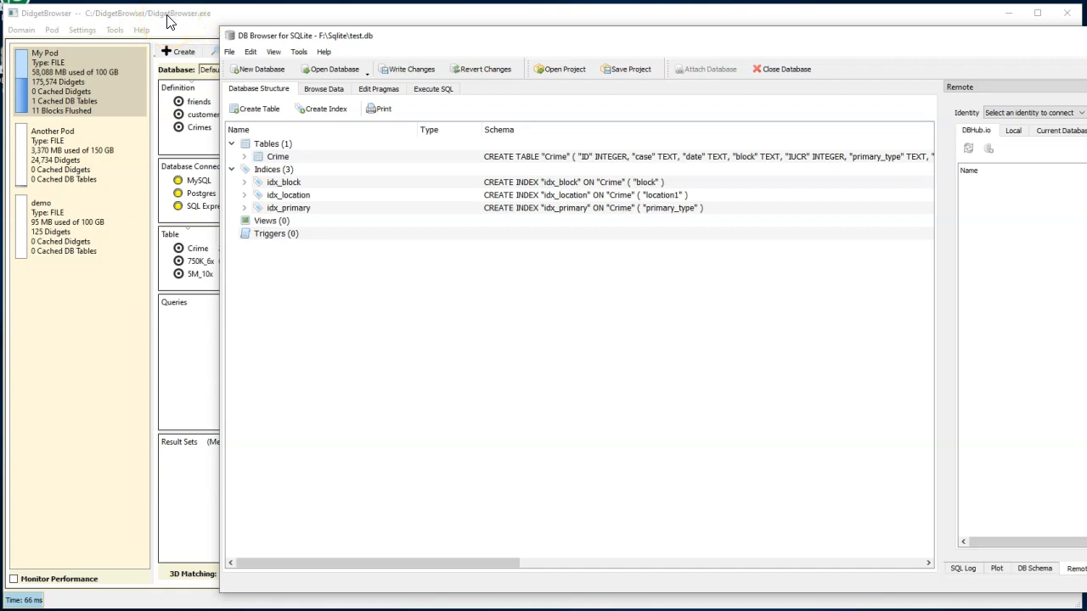
{"action": "mouse_move", "coordinate": [174, 21]}
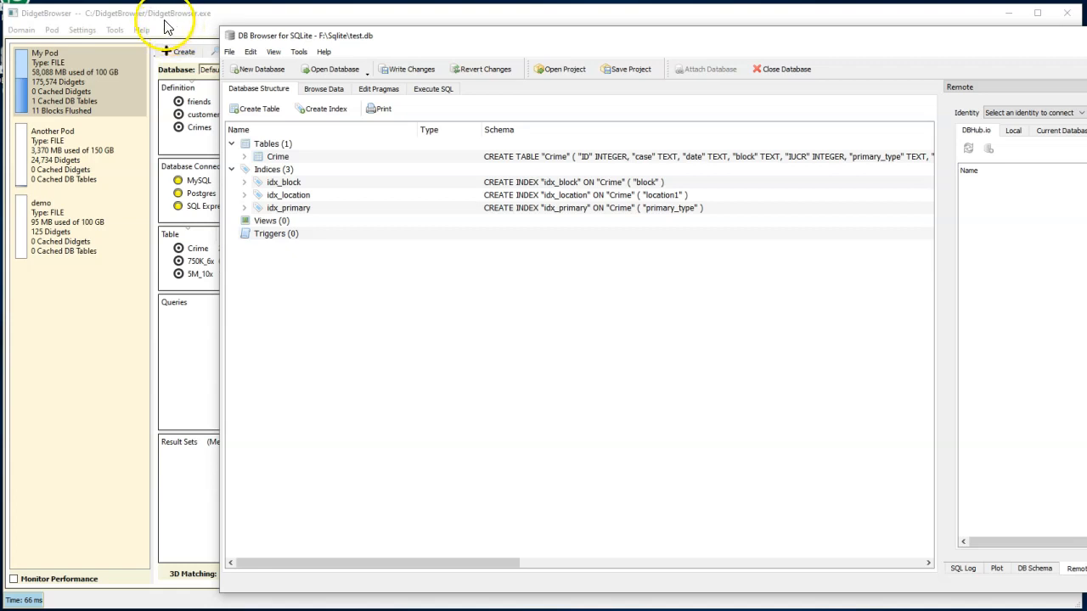
{"action": "left_click", "coordinate": [278, 156]}
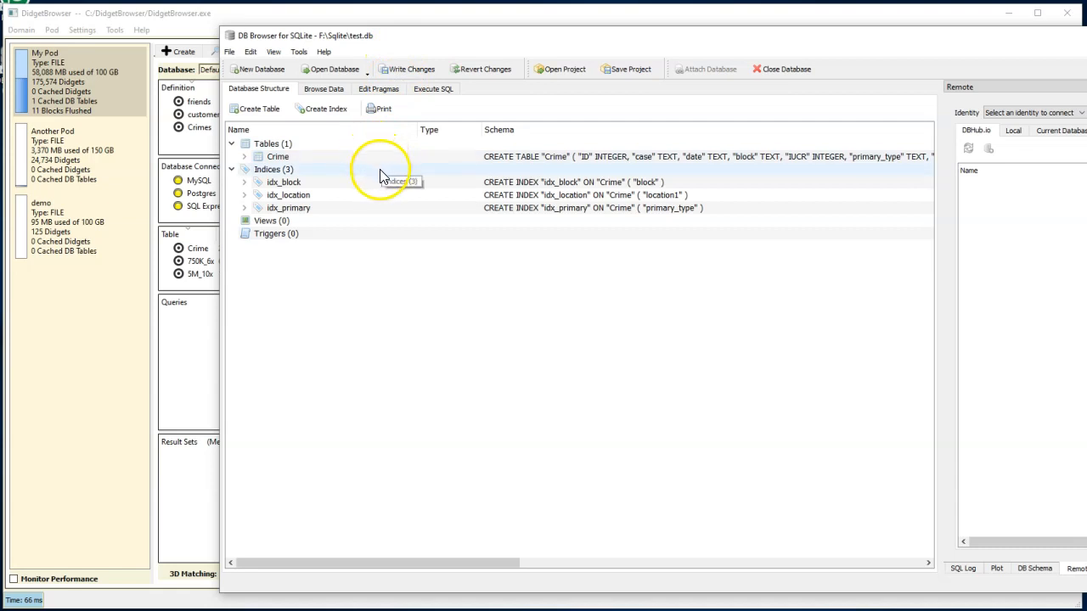
{"action": "mouse_move", "coordinate": [433, 40]}
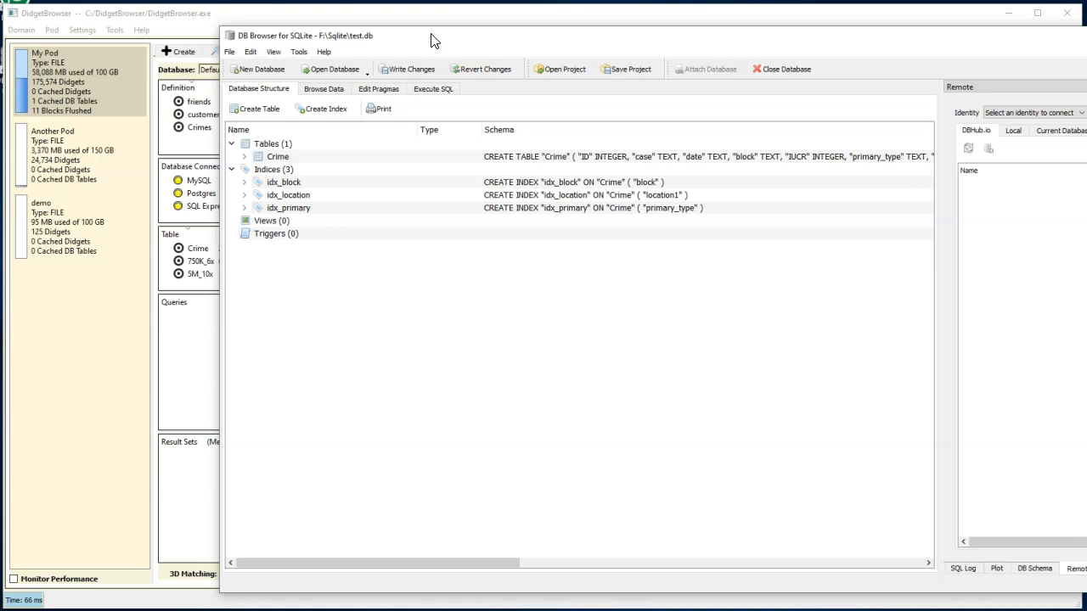
{"action": "left_click", "coordinate": [278, 156]}
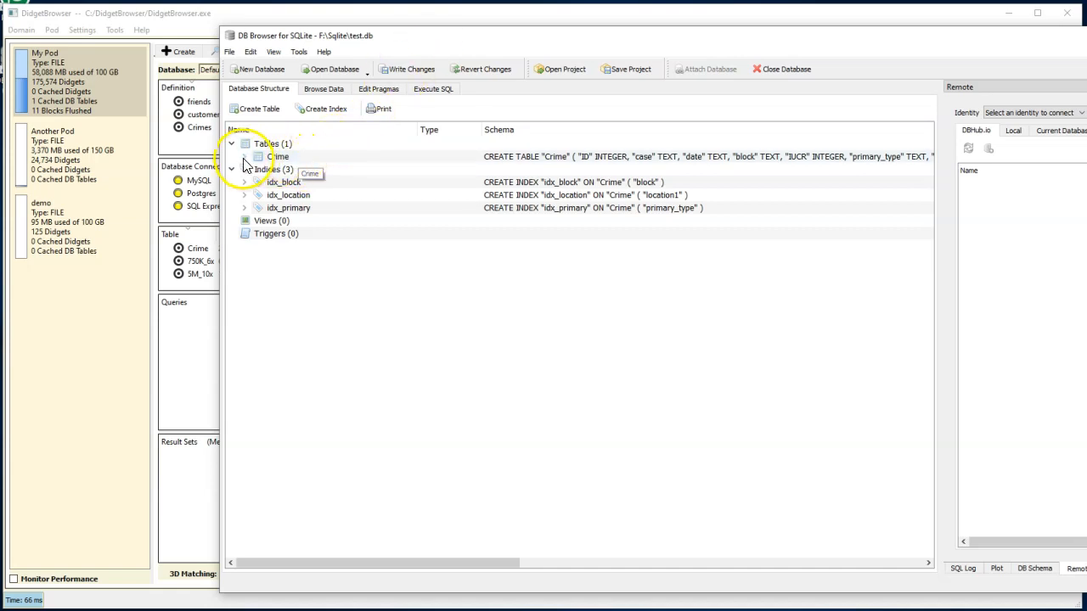
{"action": "left_click", "coordinate": [246, 156]}
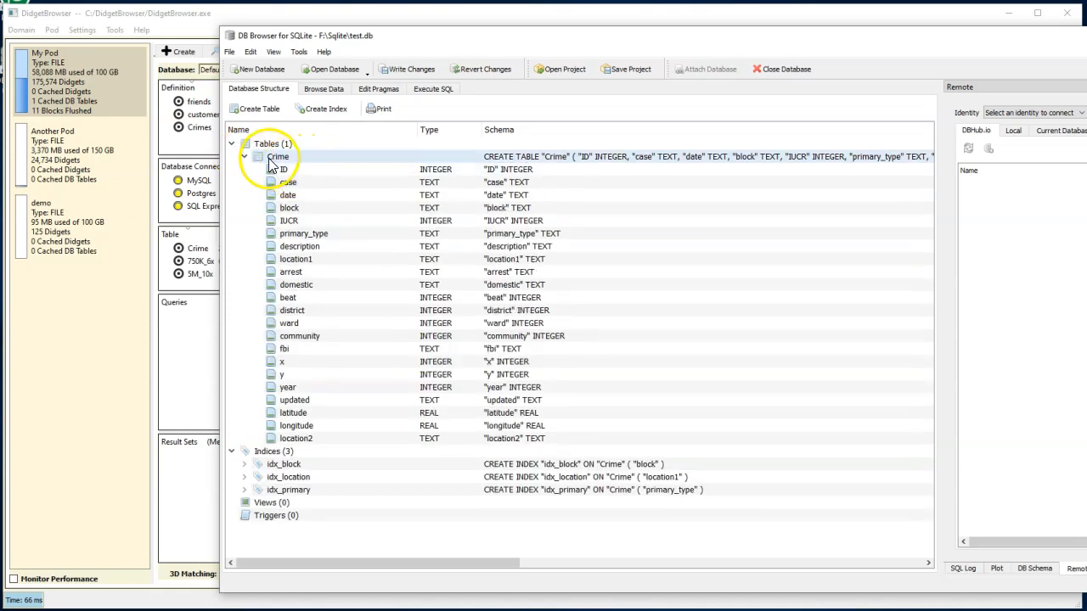
{"action": "left_click", "coordinate": [289, 168]}
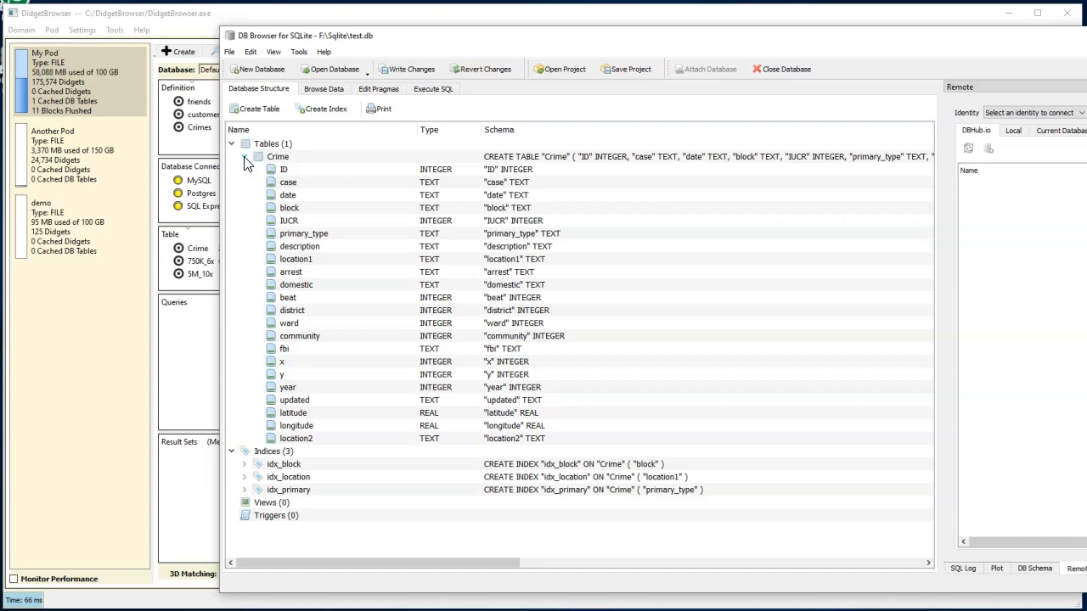
{"action": "left_click", "coordinate": [245, 156]}
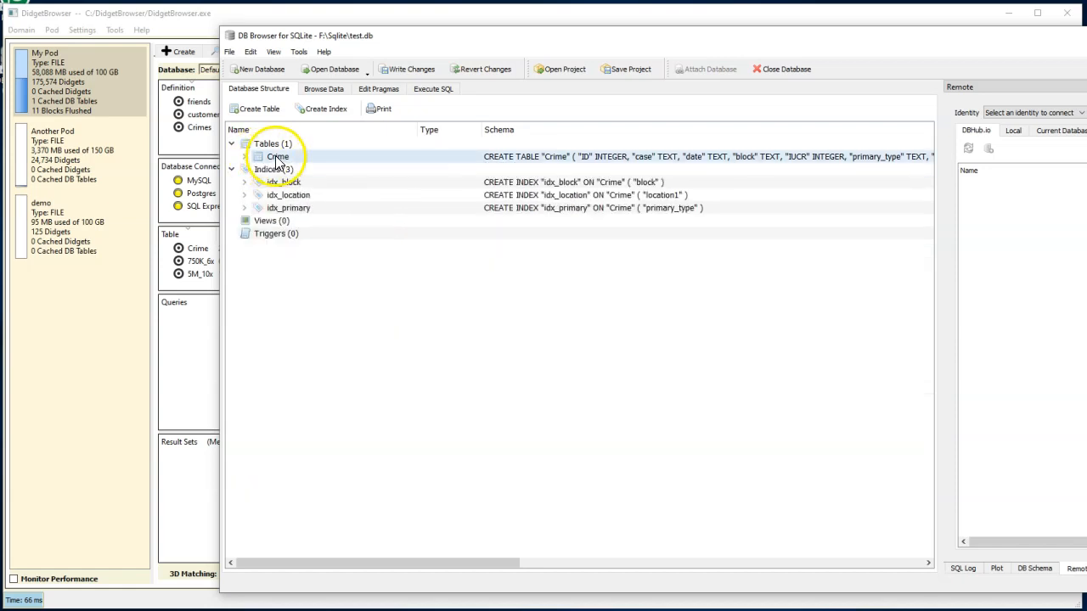
{"action": "left_click", "coordinate": [278, 156]}
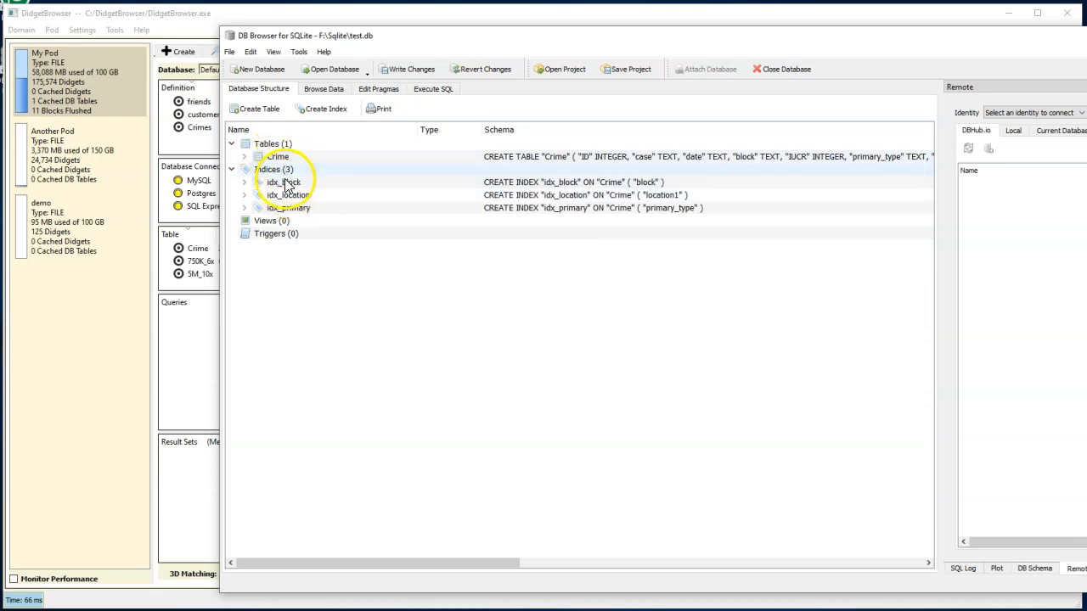
{"action": "left_click", "coordinate": [278, 156]}
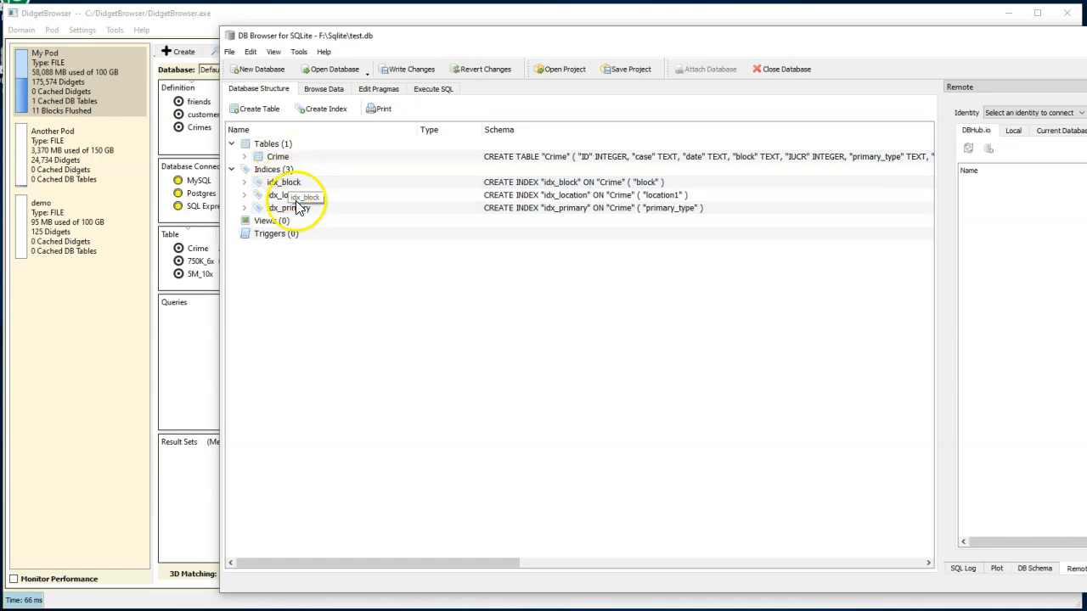
{"action": "left_click", "coordinate": [289, 208]}
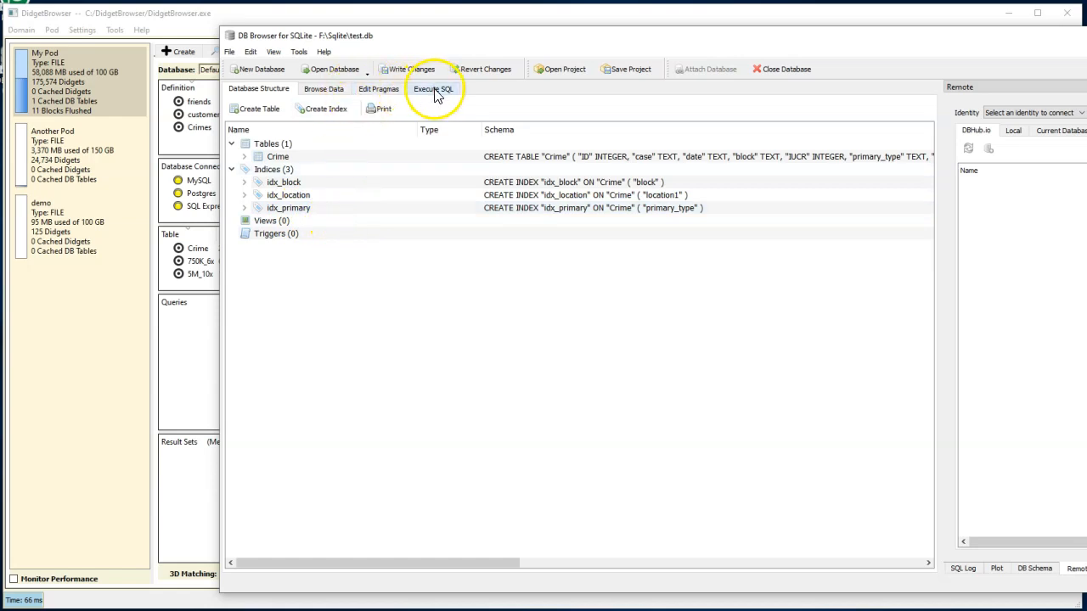
Step: Execute the apartment burglary SELECT on Crime, getting 121,352 rows in 913 ms
{"action": "left_click", "coordinate": [433, 88]}
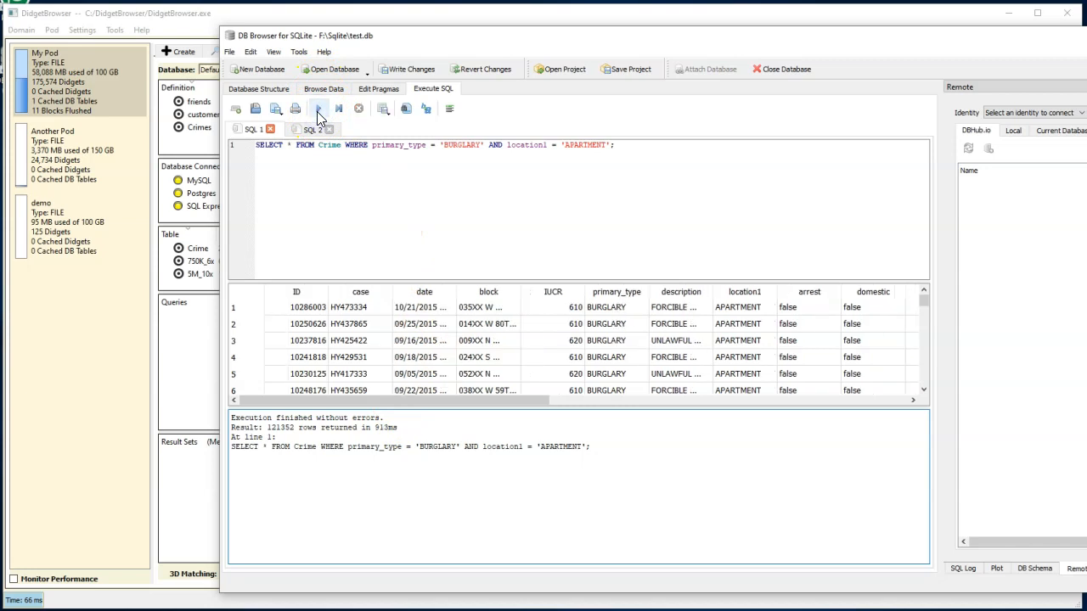
{"action": "left_click", "coordinate": [317, 109]}
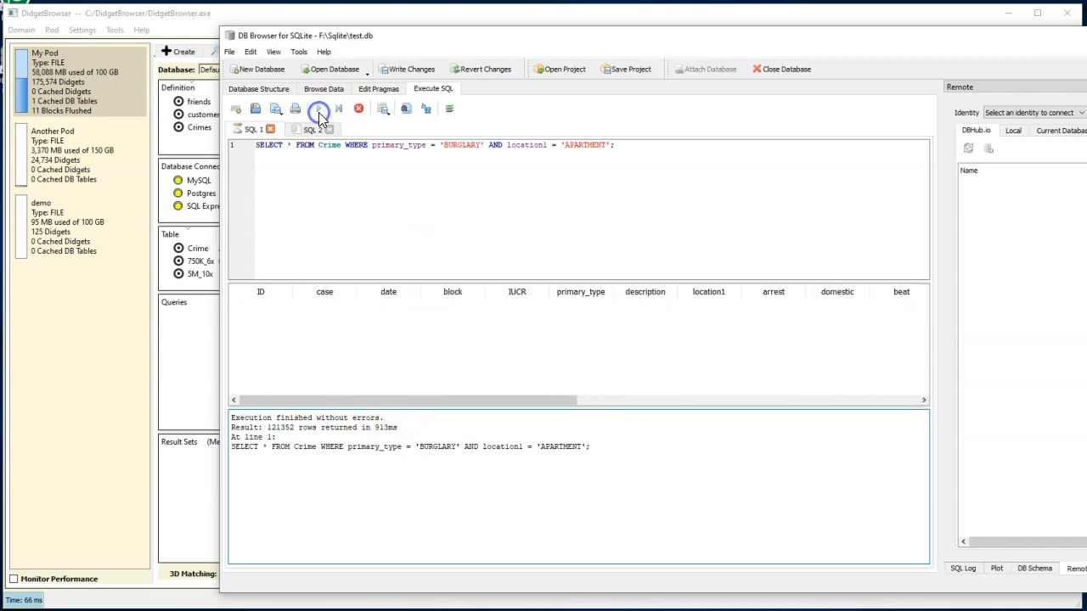
{"action": "left_click", "coordinate": [319, 109]}
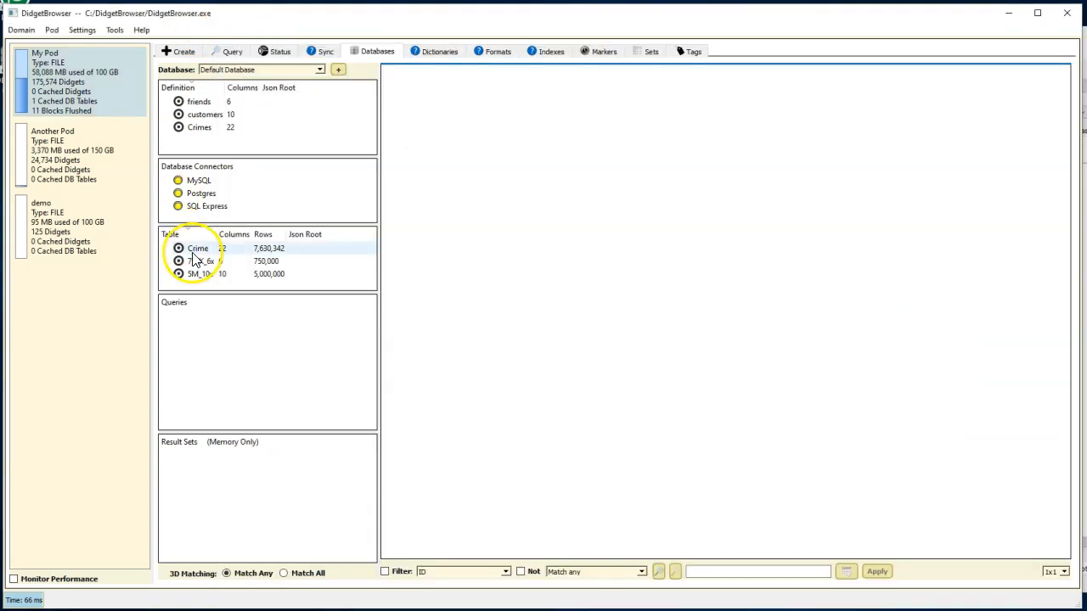
Step: Load the Crime table and run its saved 'apartment burglaries' query, returning 121,352 rows
{"action": "left_click", "coordinate": [198, 248]}
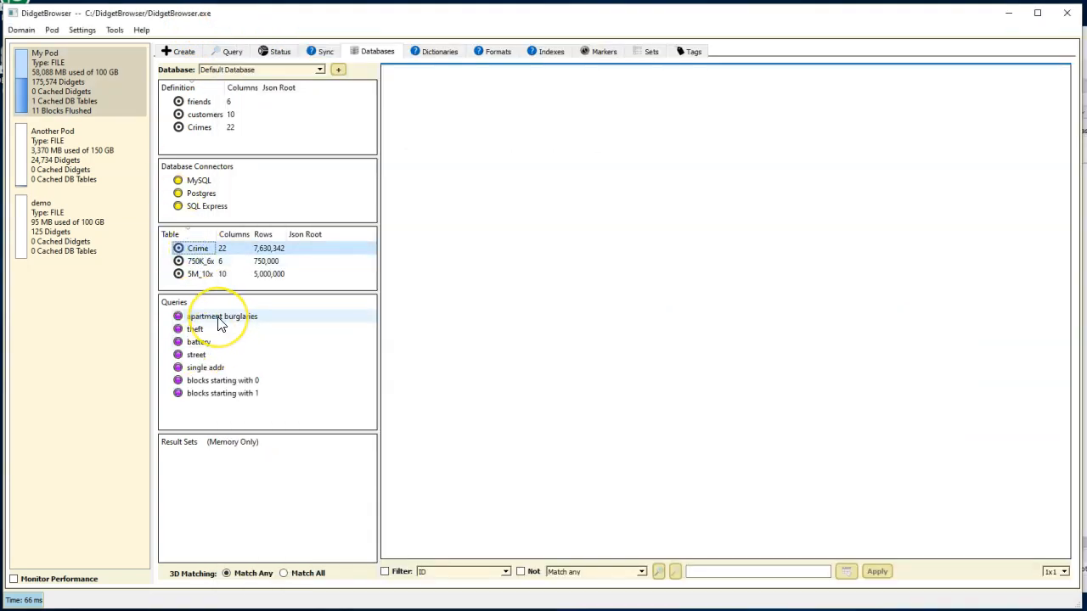
{"action": "mouse_move", "coordinate": [222, 316]}
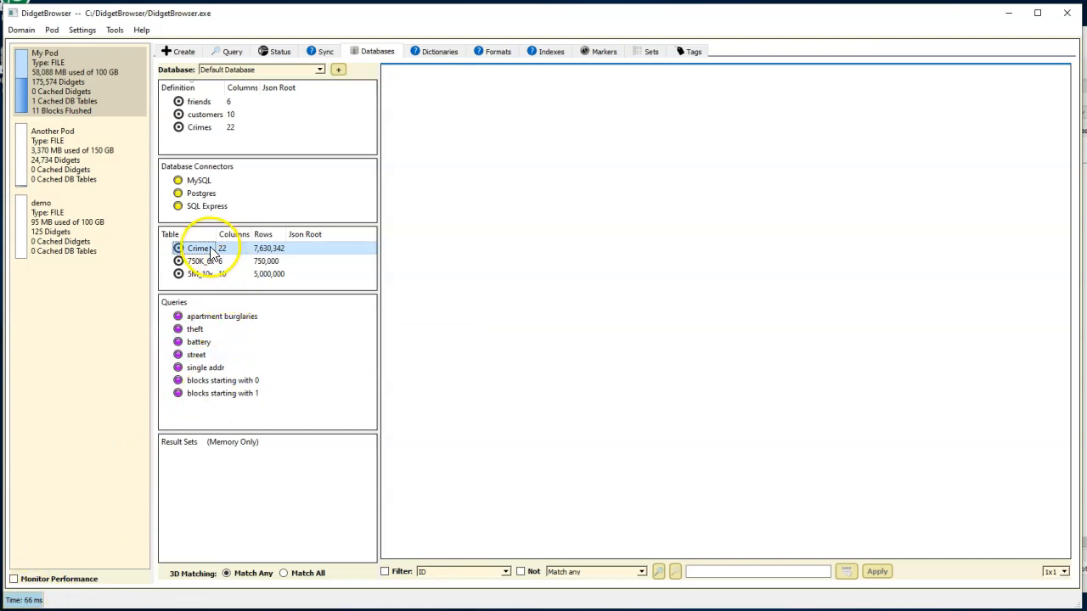
{"action": "double_click", "coordinate": [199, 248]}
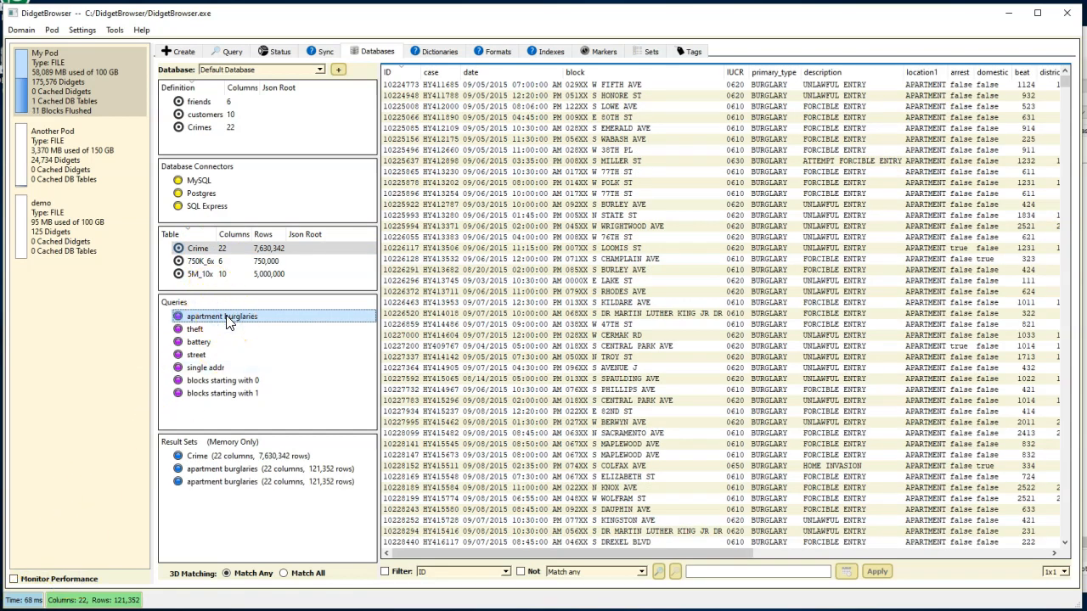
{"action": "left_click", "coordinate": [222, 316]}
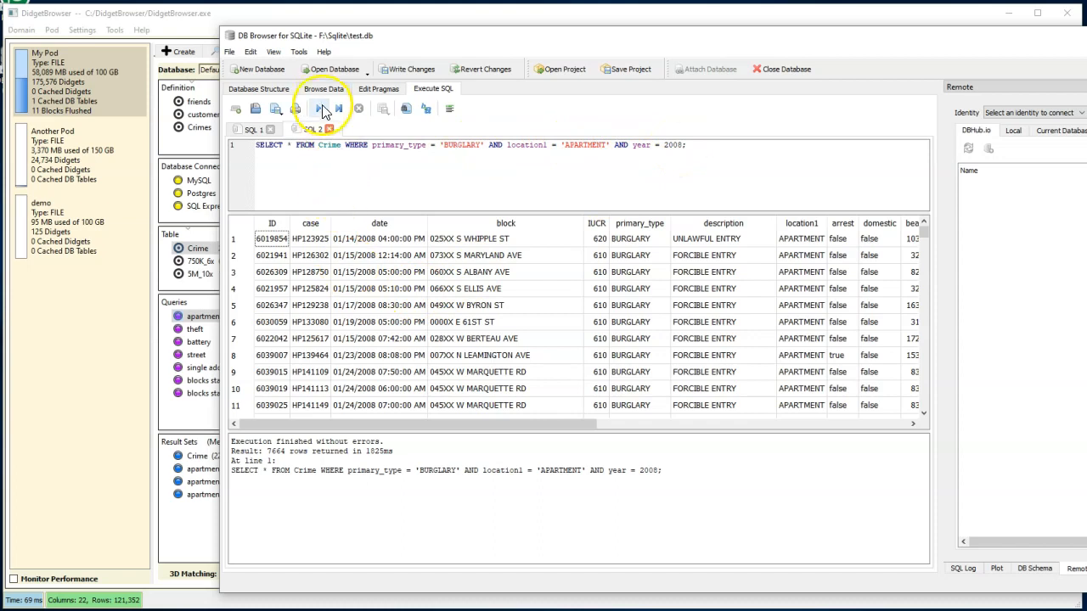
Step: Execute the year-2008 apartment burglary query in SQL 2, giving 7,664 rows in 1,855 ms
{"action": "left_click", "coordinate": [319, 108]}
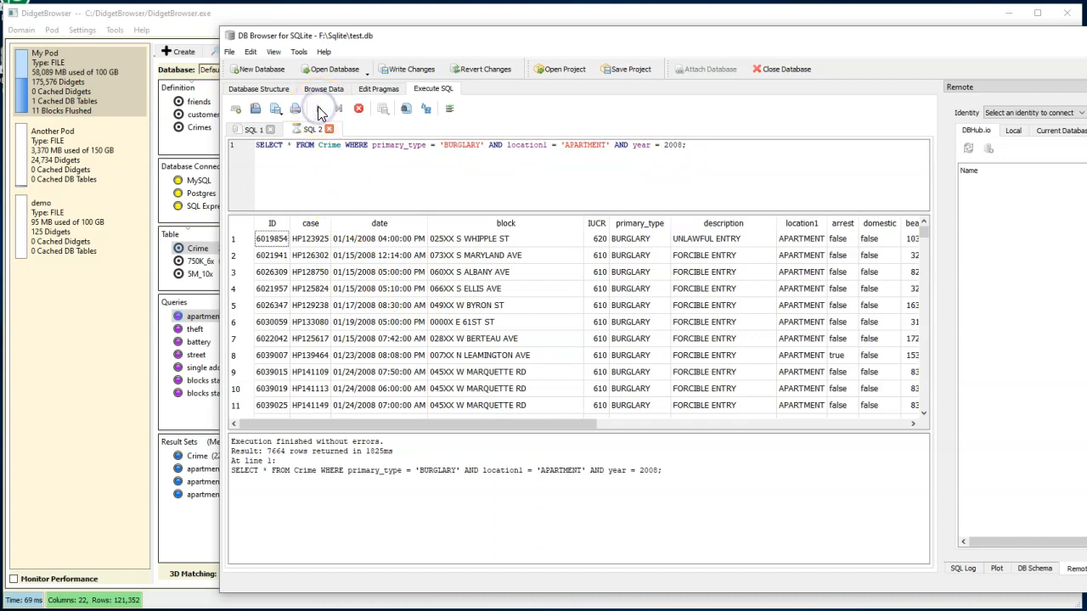
{"action": "left_click", "coordinate": [319, 109]}
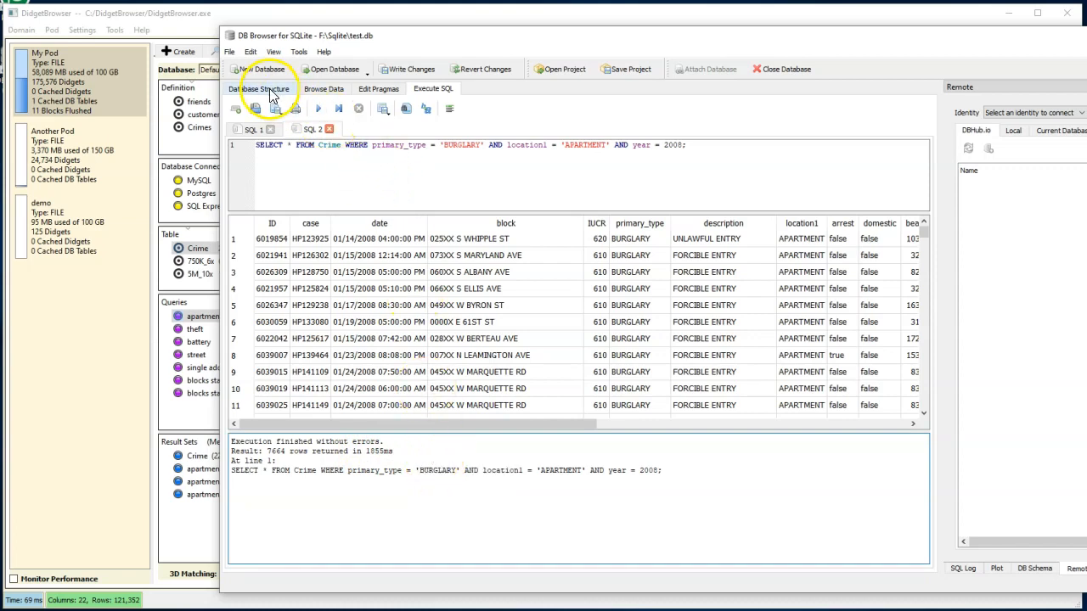
Step: Create index 'idx_year' on the Crime table's year column, bringing indices to four
{"action": "left_click", "coordinate": [259, 89]}
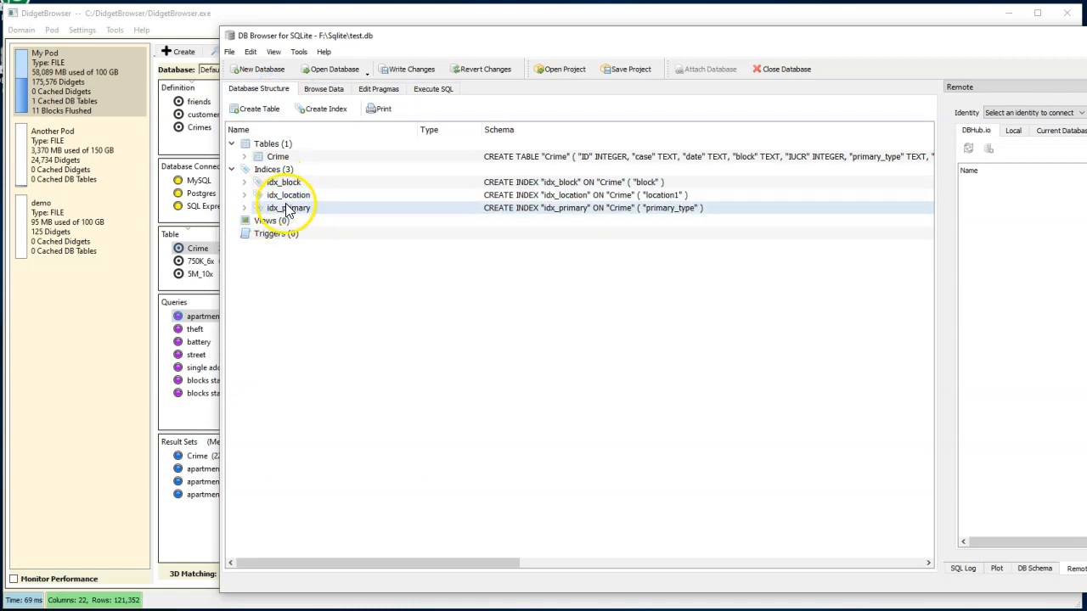
{"action": "left_click", "coordinate": [278, 156]}
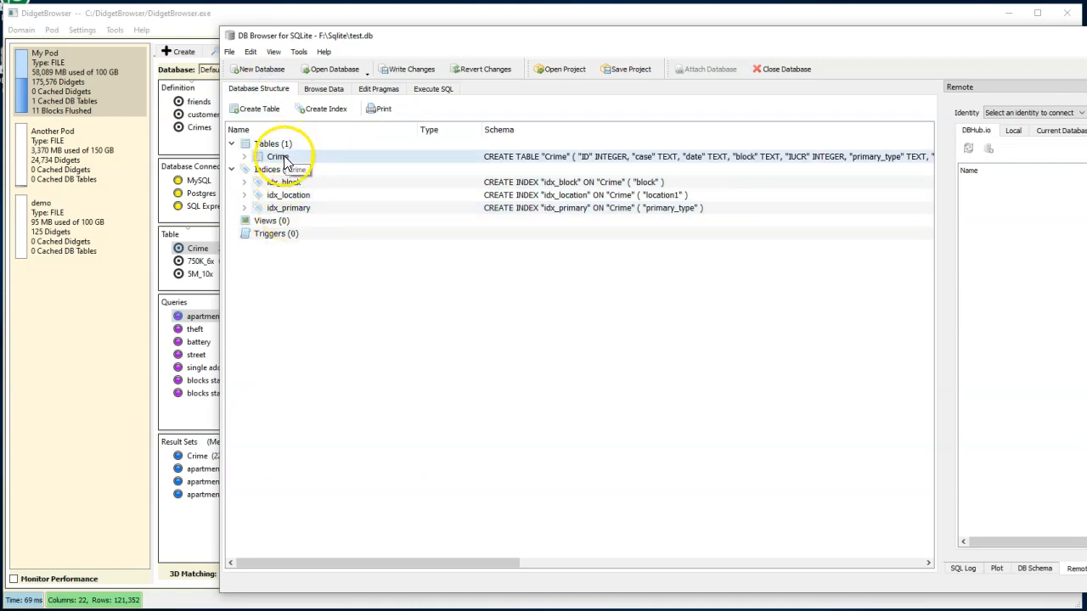
{"action": "left_click", "coordinate": [325, 108]}
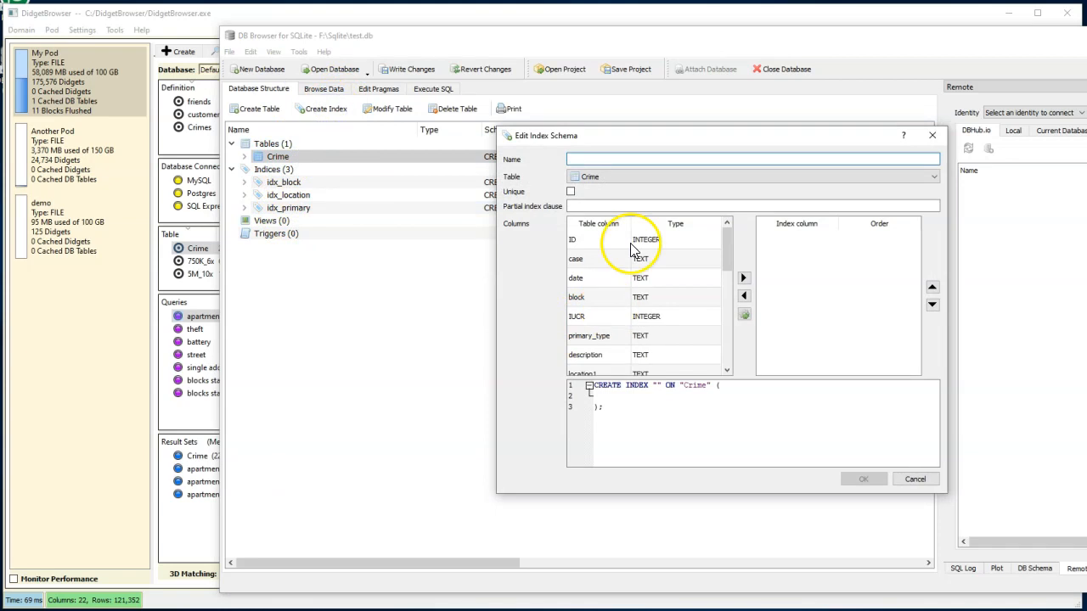
{"action": "type", "text": "id"}
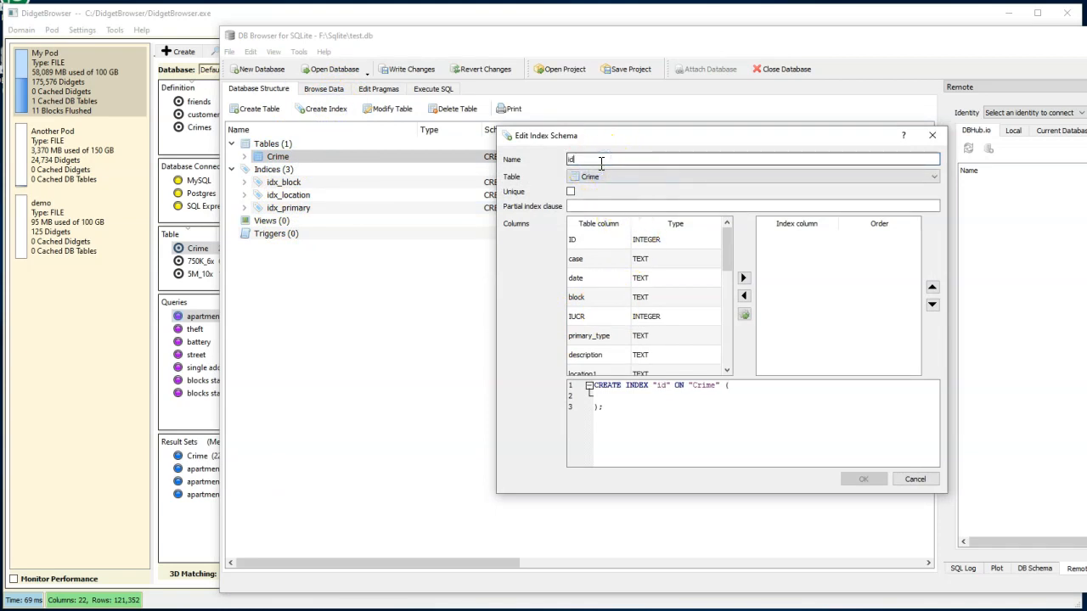
{"action": "type", "text": "idx_year"}
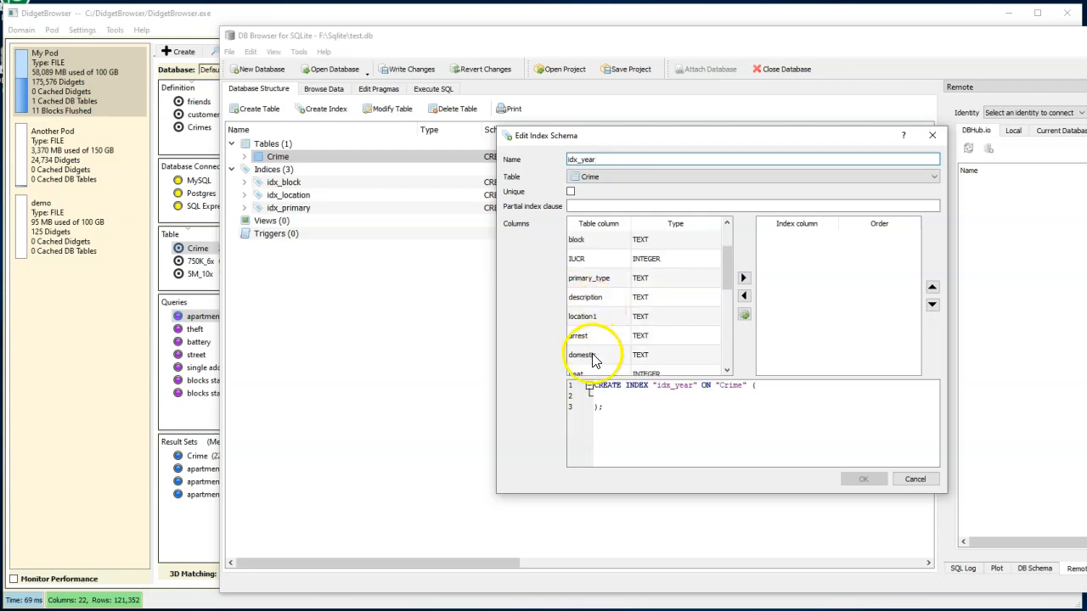
{"action": "scroll", "scroll_direction": "down", "scroll_amount": 3}
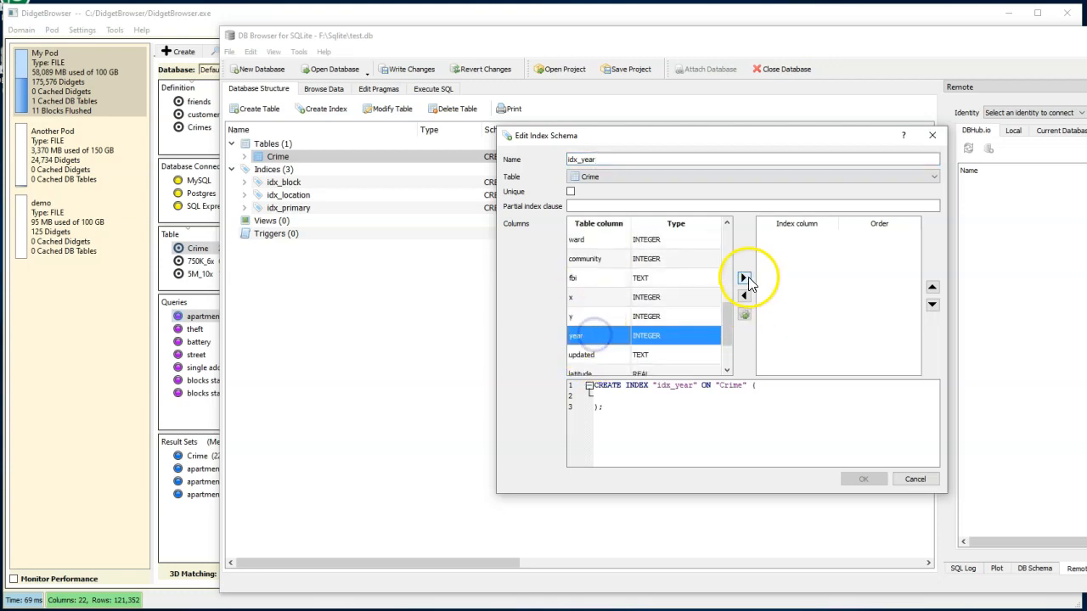
{"action": "left_click", "coordinate": [744, 277]}
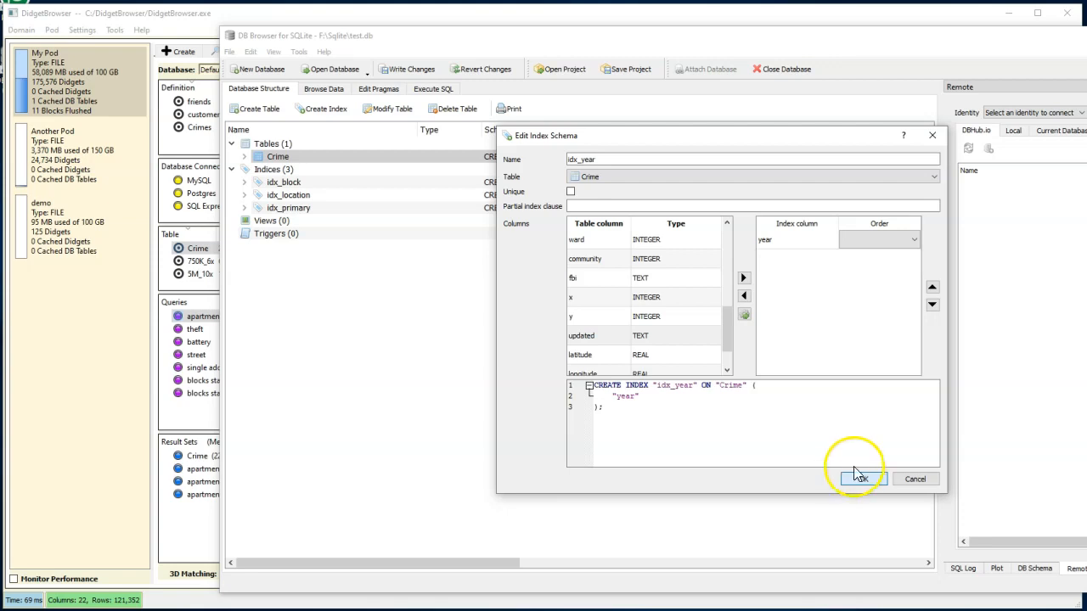
{"action": "left_click", "coordinate": [861, 478]}
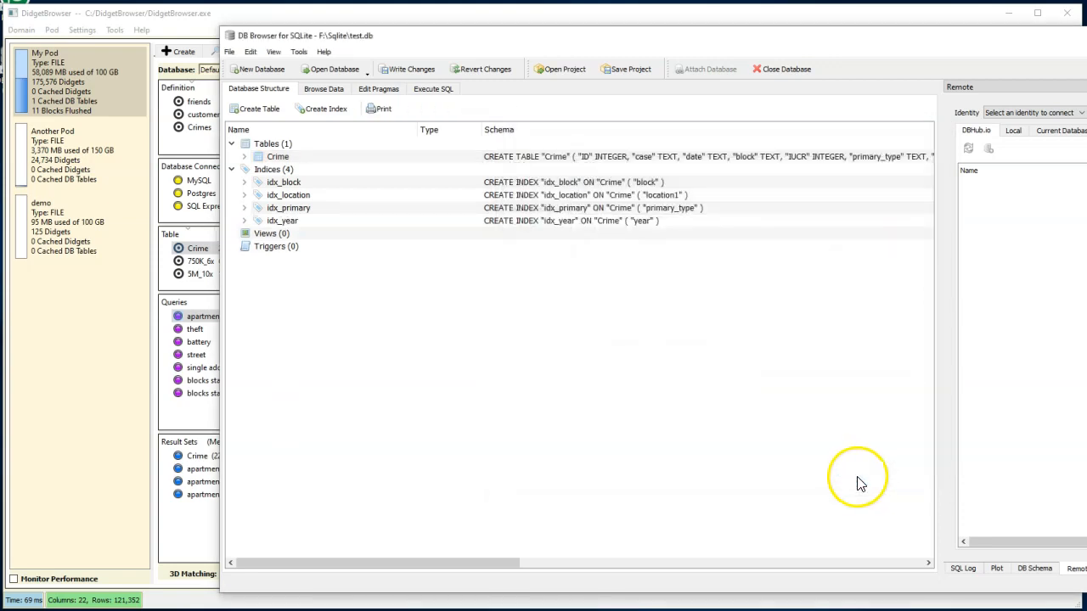
Step: Return to the Execute SQL tab holding the BURGLARY, APARTMENT, year 2008 query
{"action": "left_click", "coordinate": [433, 88]}
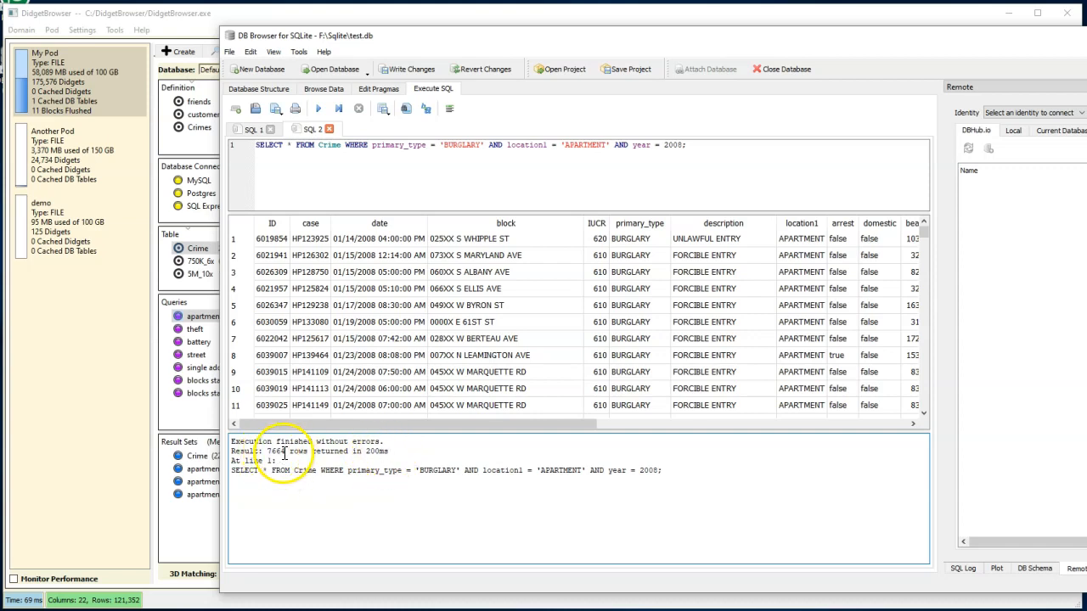
{"action": "mouse_move", "coordinate": [284, 452]}
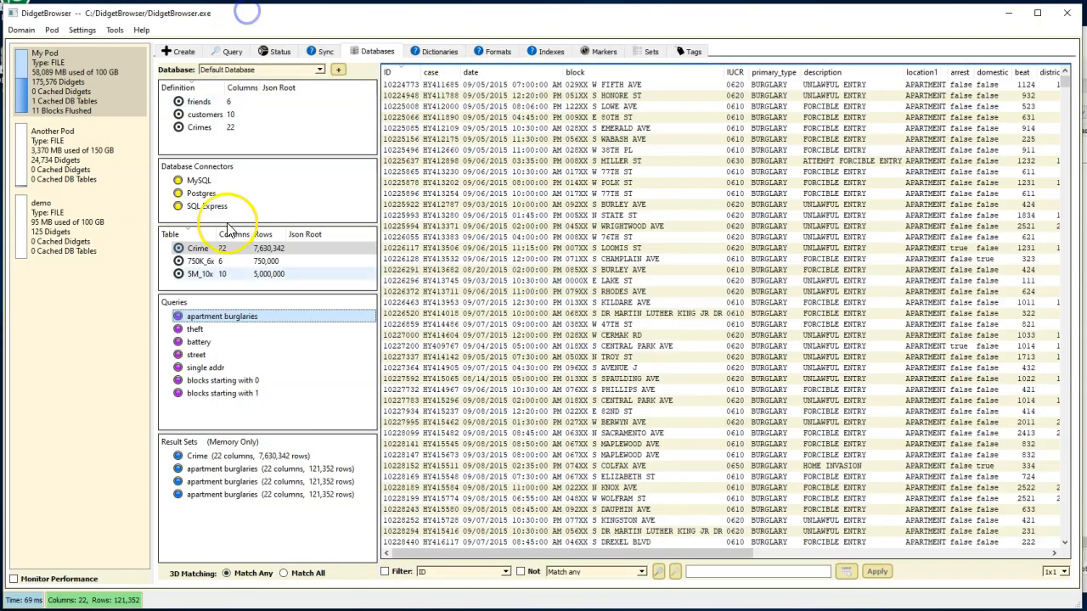
{"action": "mouse_move", "coordinate": [221, 316]}
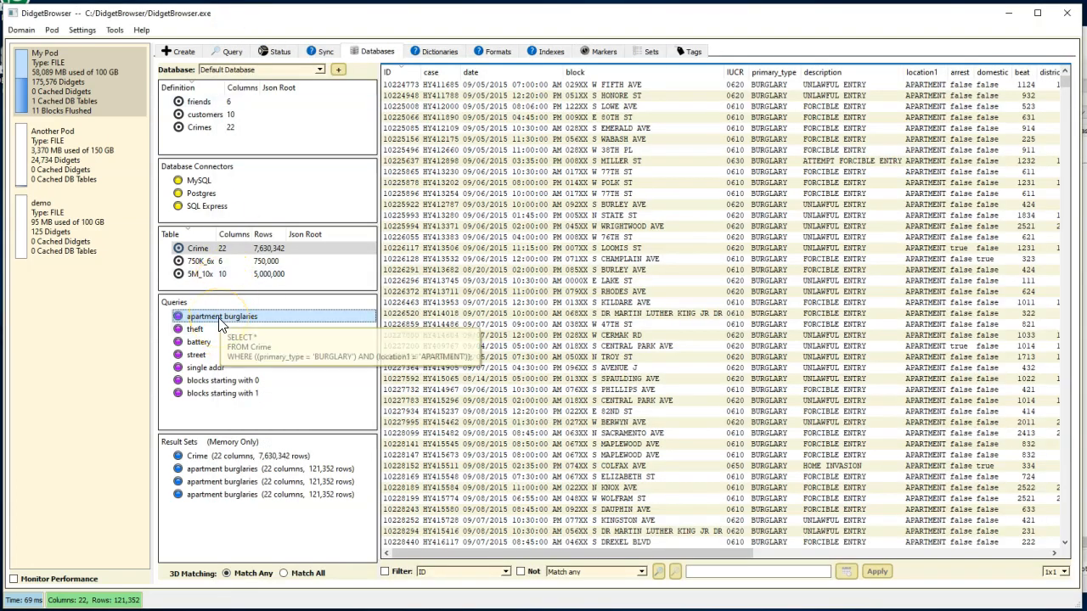
Step: Edit 'apartment burglaries' so its third condition is year 2008, returning 7,664 rows in 88 ms
{"action": "right_click", "coordinate": [221, 316]}
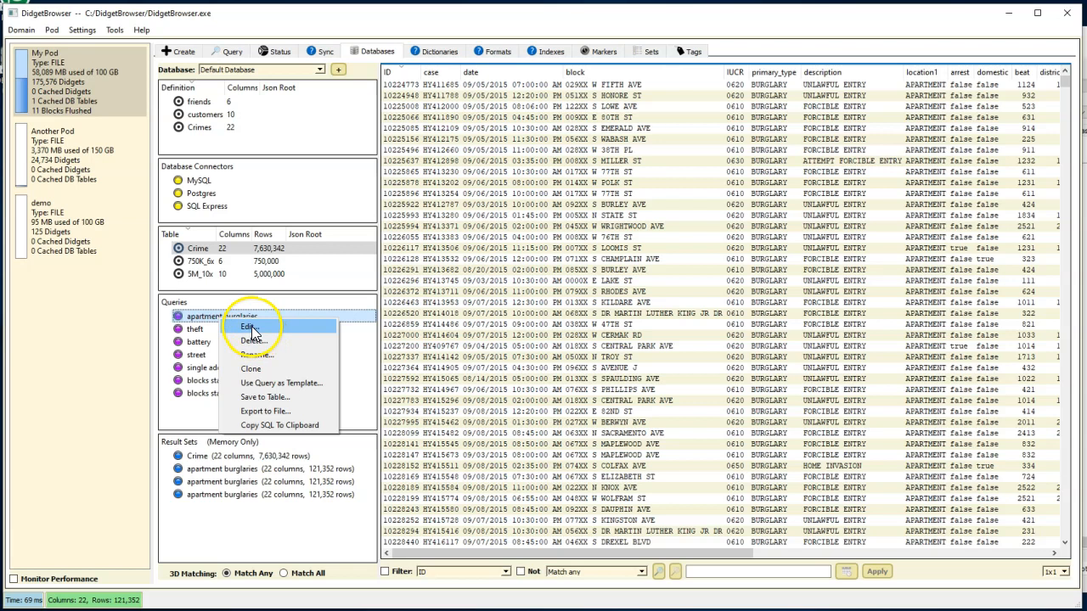
{"action": "left_click", "coordinate": [245, 328]}
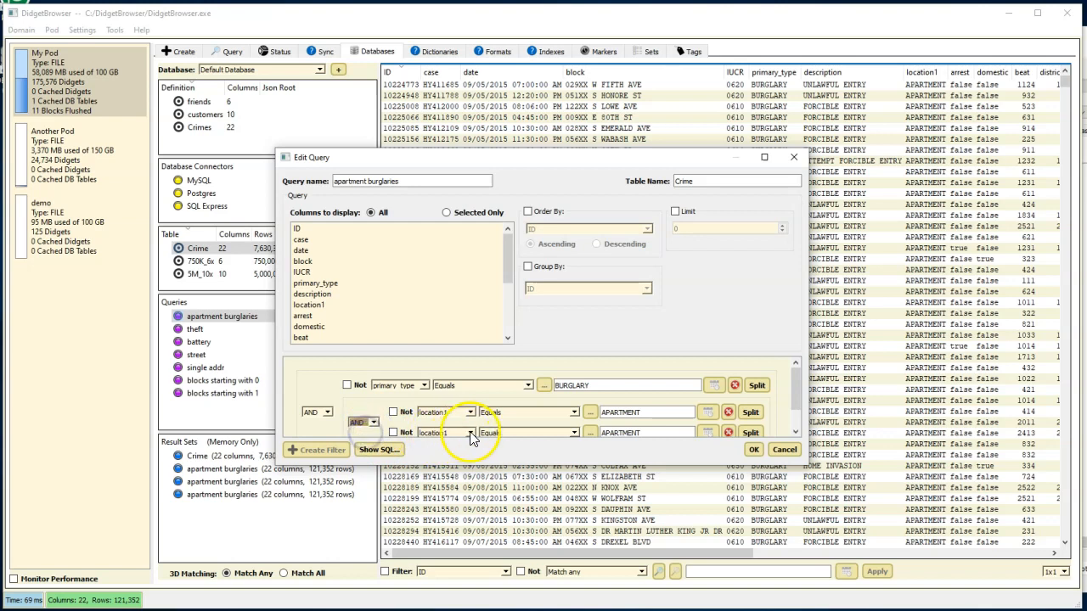
{"action": "left_click", "coordinate": [469, 432]}
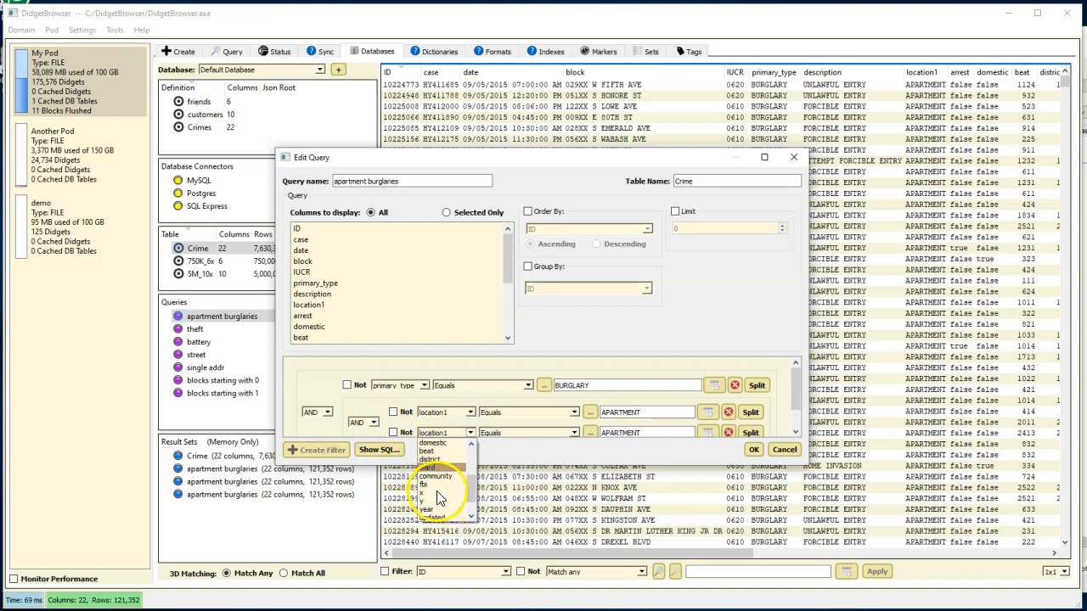
{"action": "left_click", "coordinate": [441, 432]}
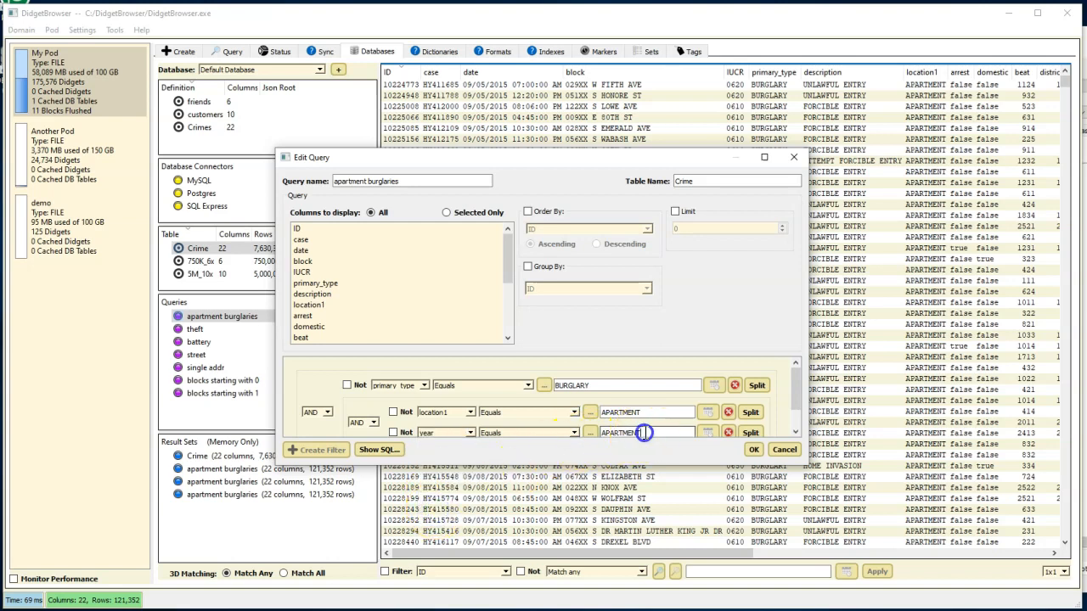
{"action": "type", "text": "2008"}
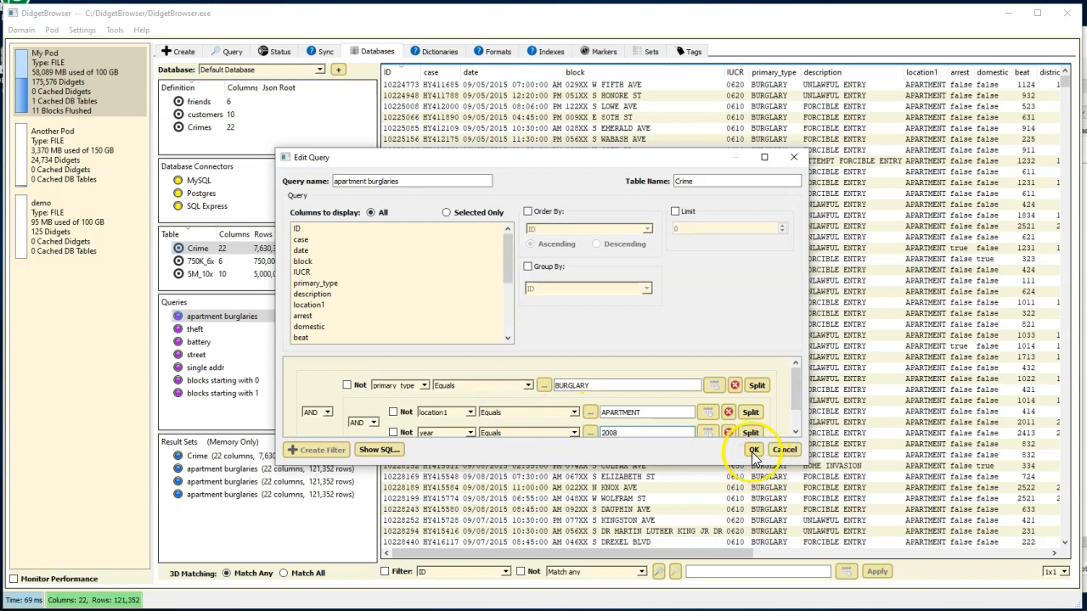
{"action": "left_click", "coordinate": [753, 449]}
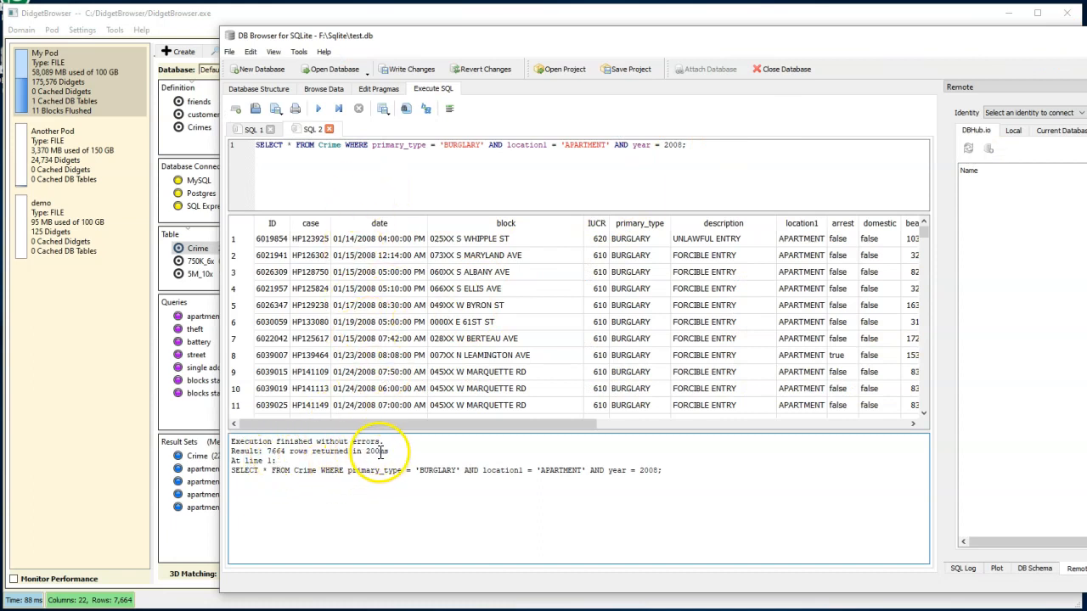
Step: Execute the indexed 2008 burglary query four times, each returning 7,664 rows in ~196–213 ms
{"action": "left_click", "coordinate": [317, 109]}
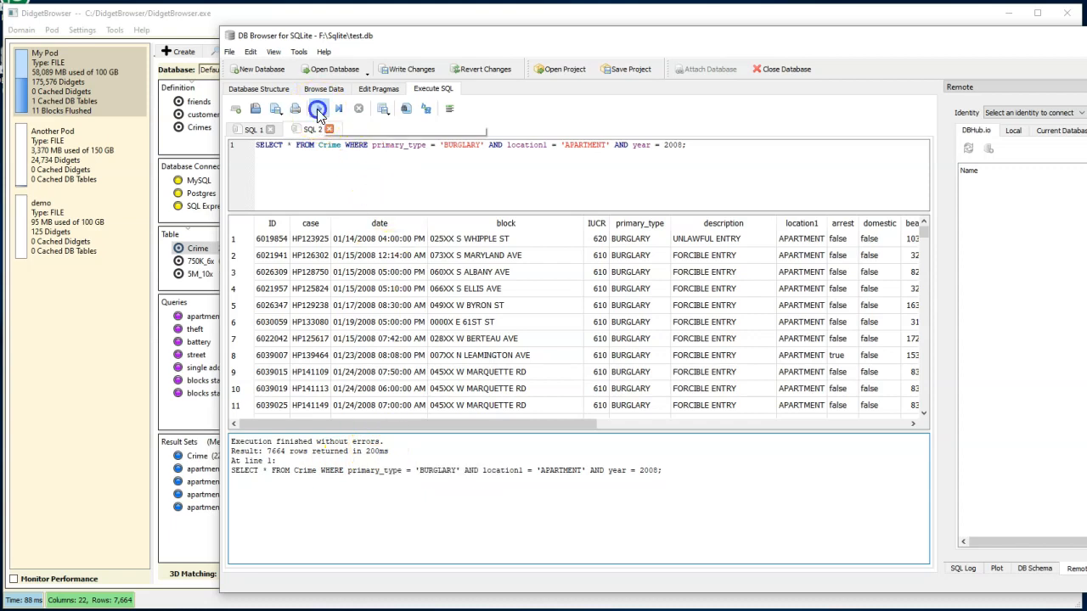
{"action": "left_click", "coordinate": [318, 108]}
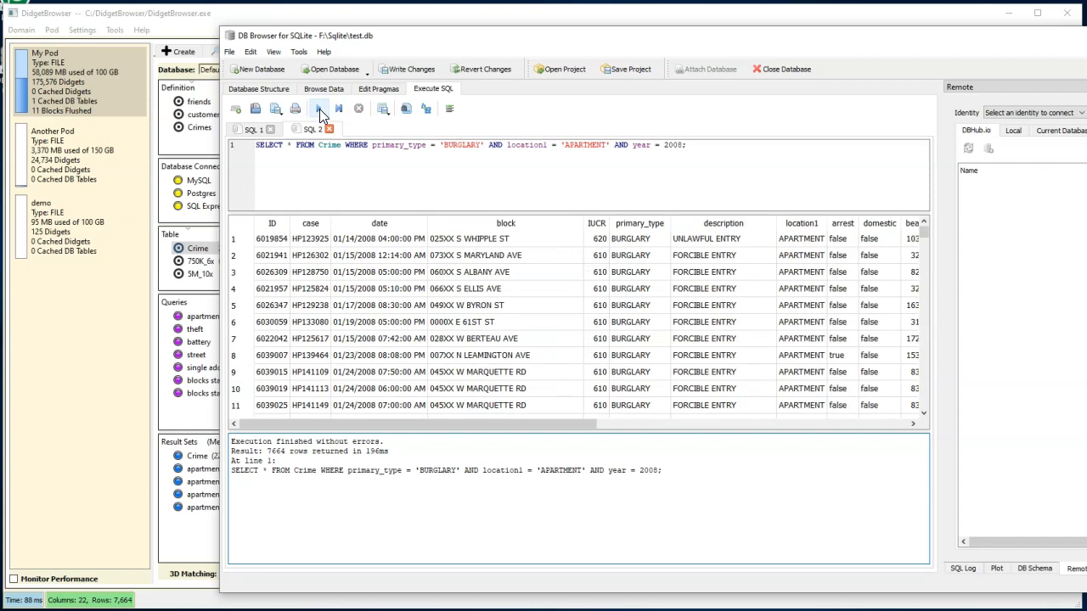
{"action": "left_click", "coordinate": [319, 108]}
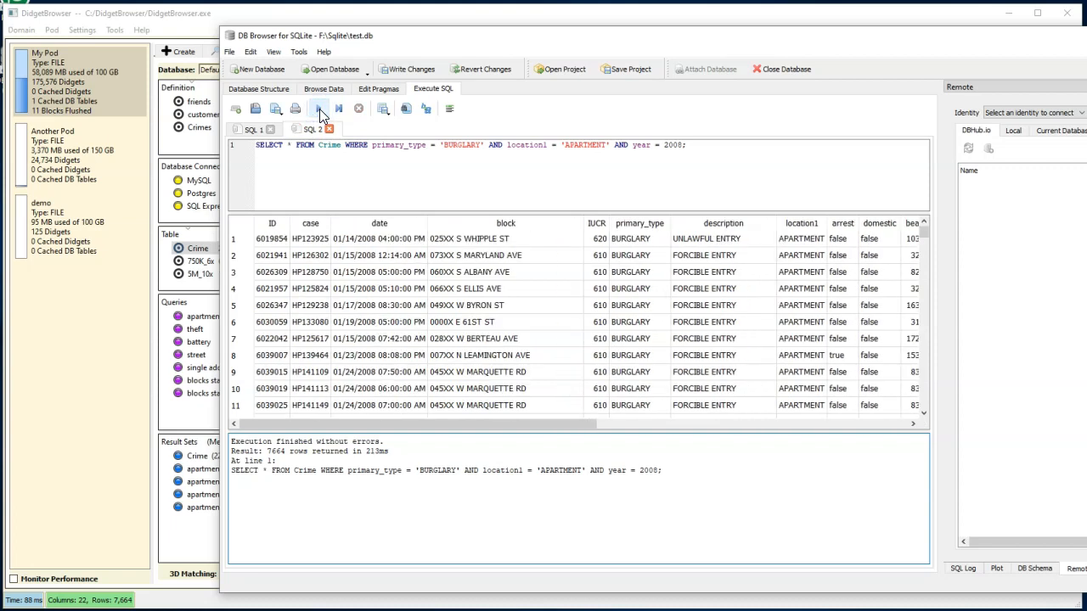
{"action": "left_click", "coordinate": [318, 108]}
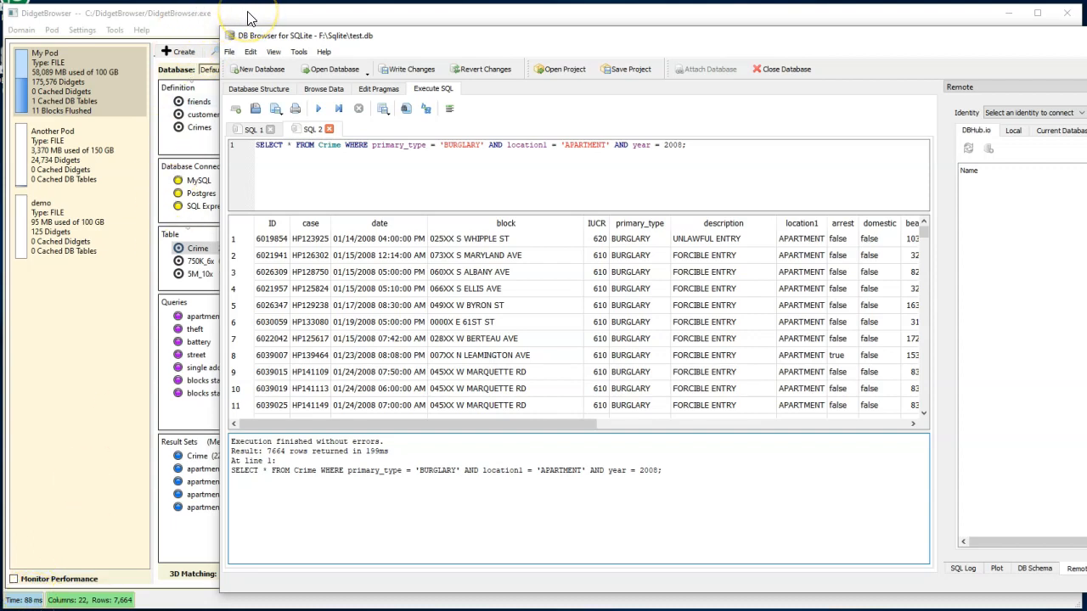
{"action": "mouse_move", "coordinate": [33, 603]}
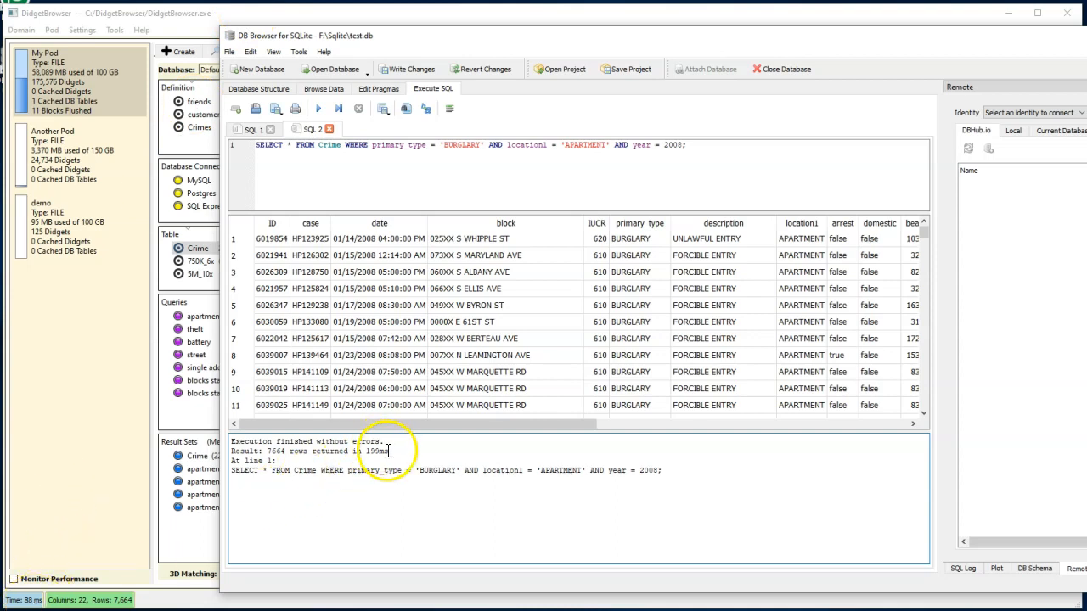
{"action": "mouse_move", "coordinate": [228, 11]}
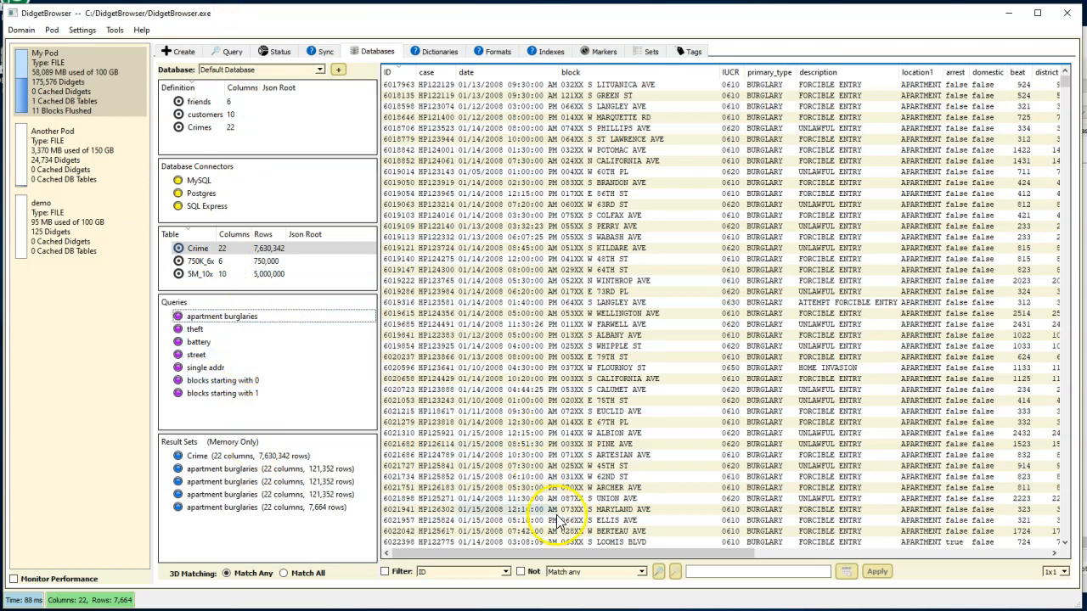
{"action": "mouse_move", "coordinate": [222, 316]}
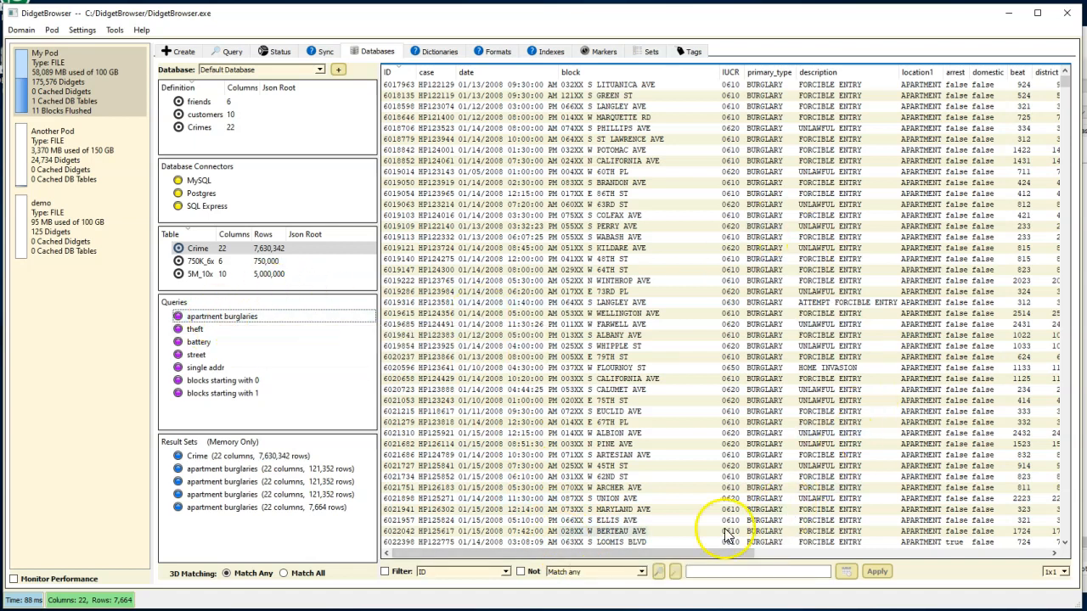
{"action": "scroll", "scroll_direction": "right", "scroll_amount": 3}
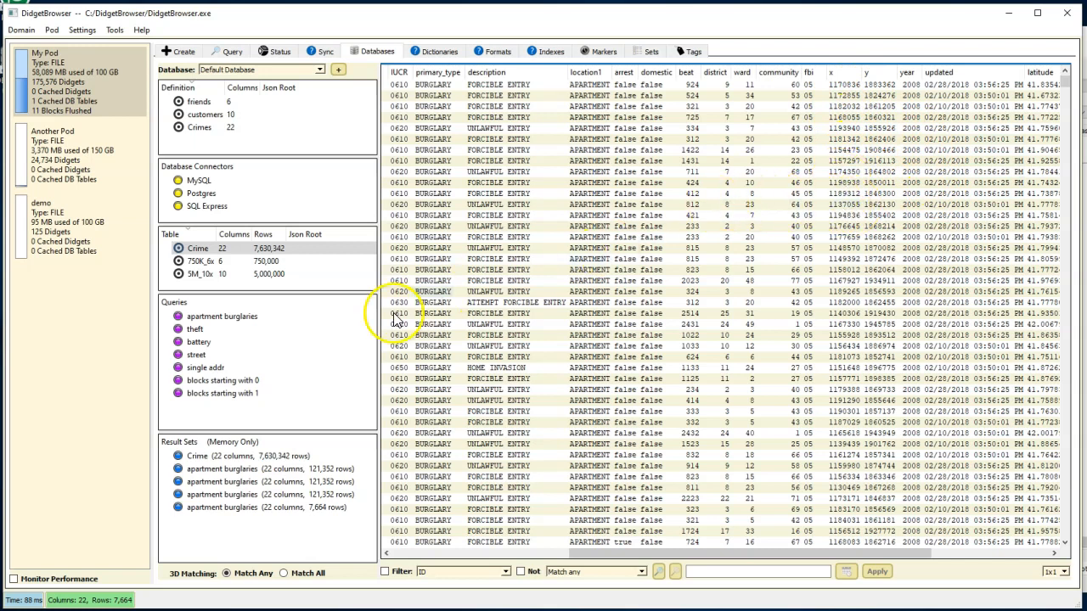
{"action": "mouse_move", "coordinate": [264, 463]}
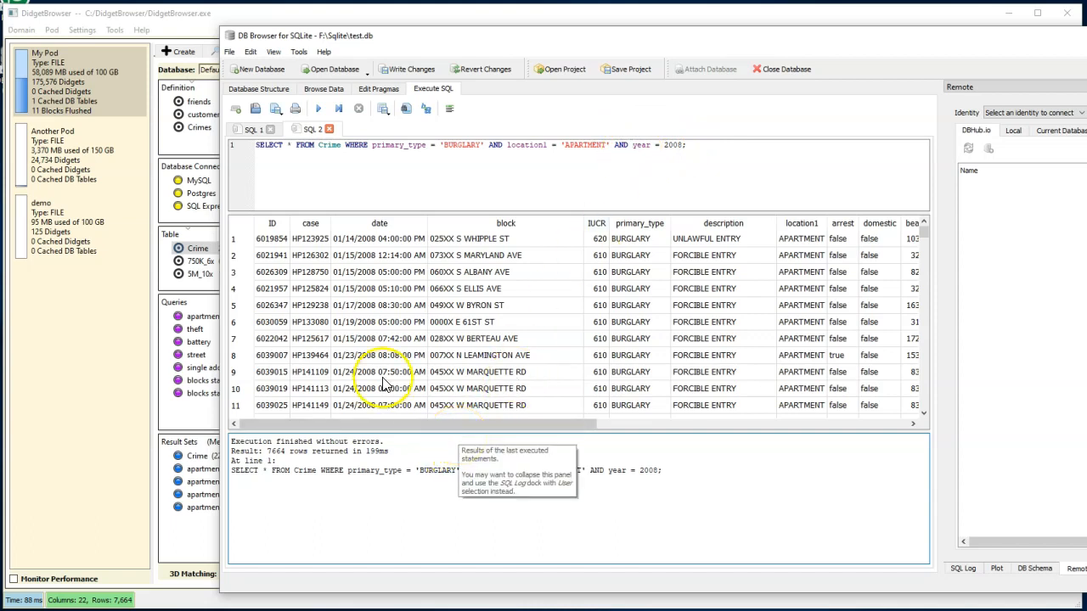
{"action": "mouse_move", "coordinate": [264, 17]}
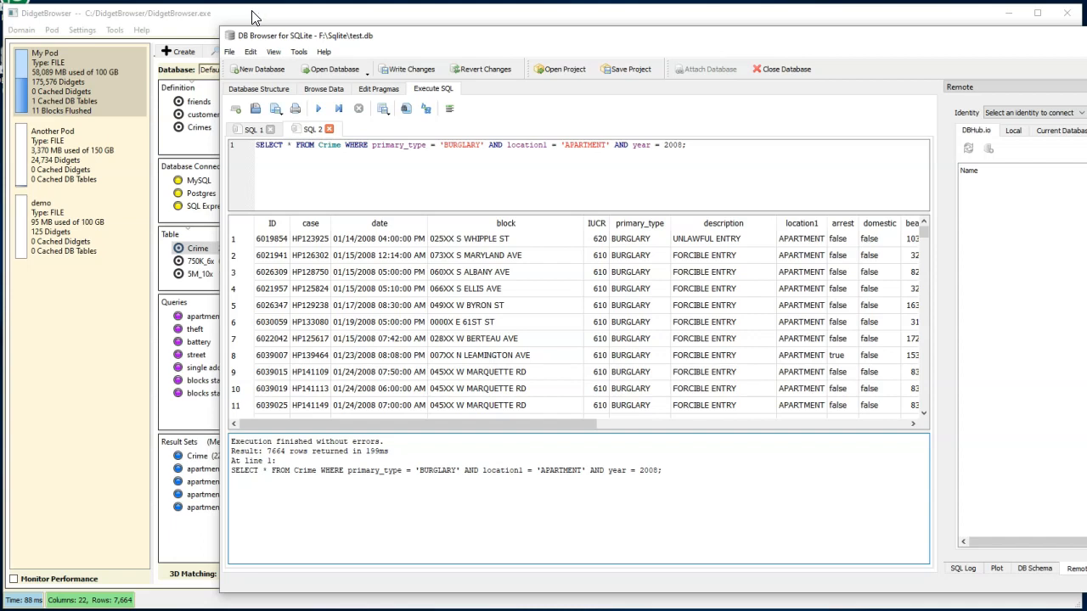
{"action": "mouse_move", "coordinate": [227, 17]}
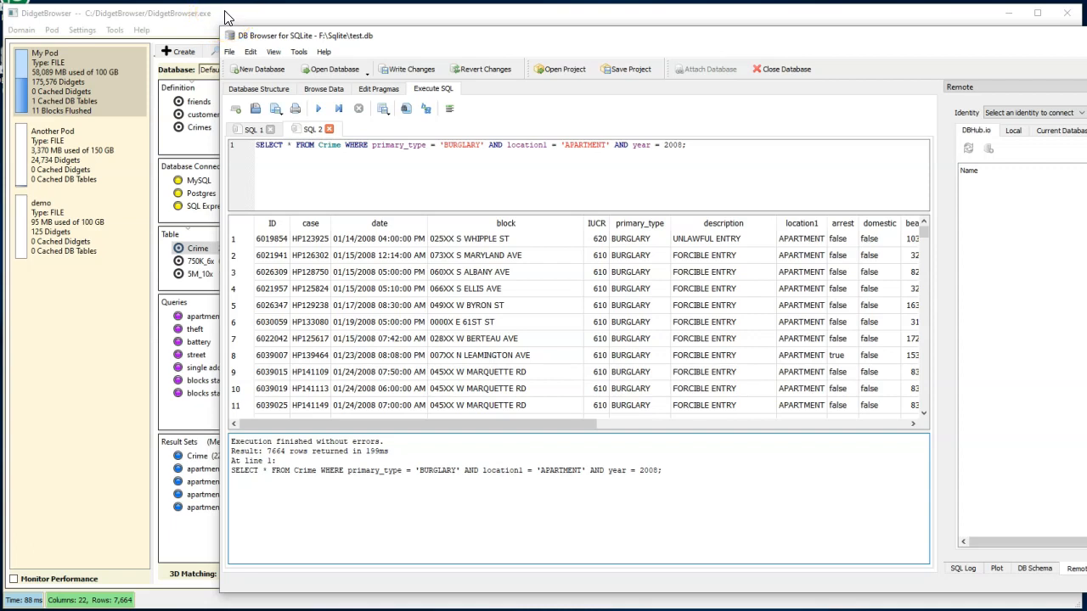
{"action": "mouse_move", "coordinate": [237, 19]}
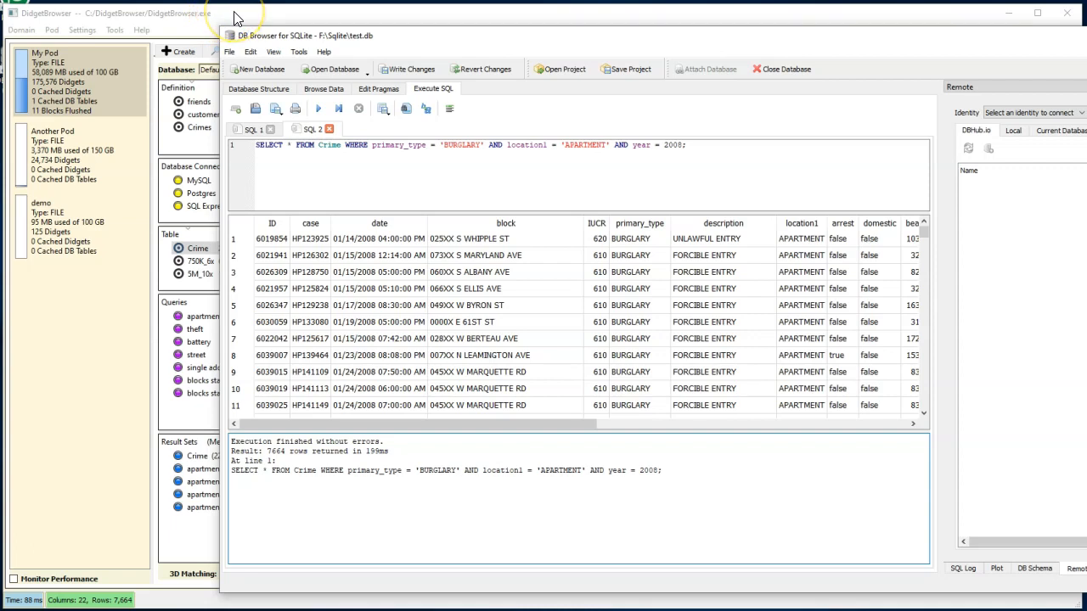
{"action": "mouse_move", "coordinate": [236, 17]}
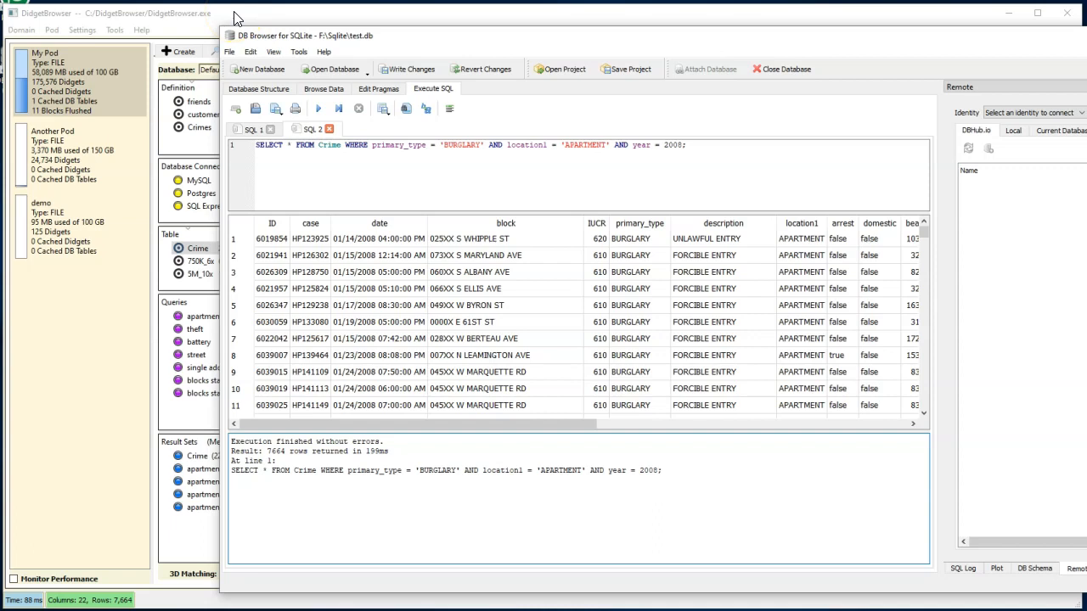